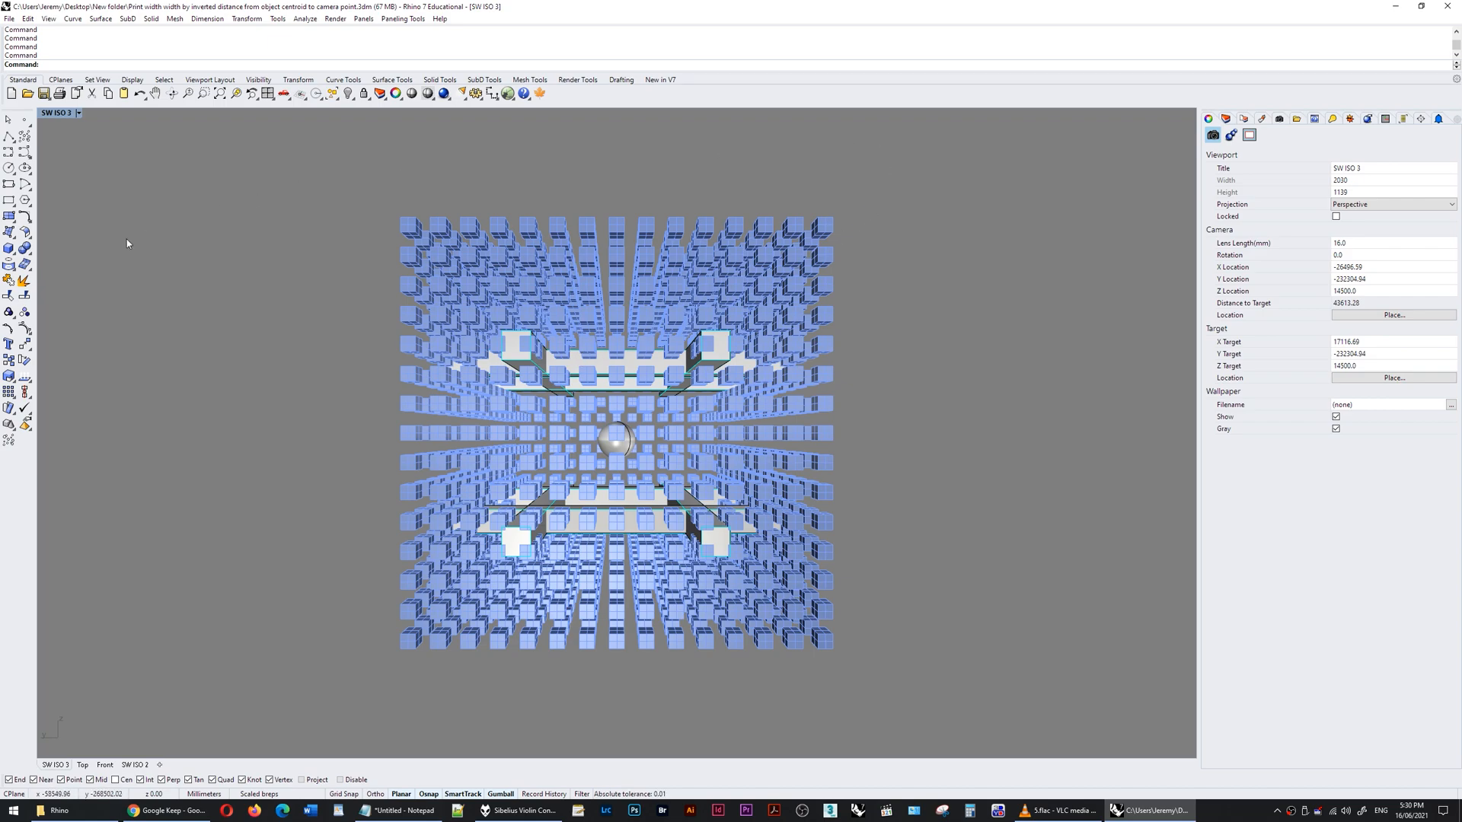
- Switch the SW ISO 3 viewport projection from Perspective to Parallel
click(1388, 205)
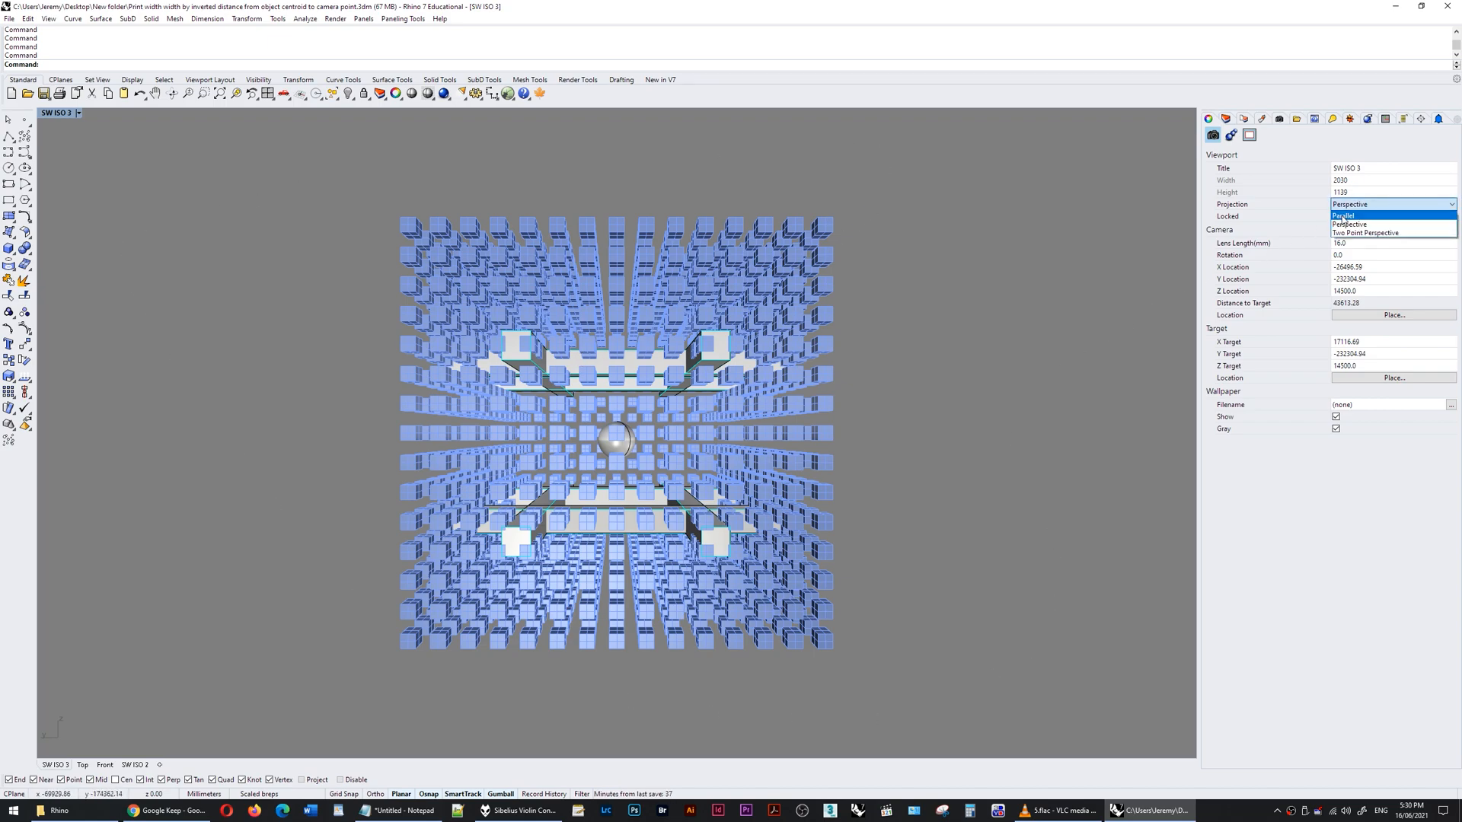
click(1342, 215)
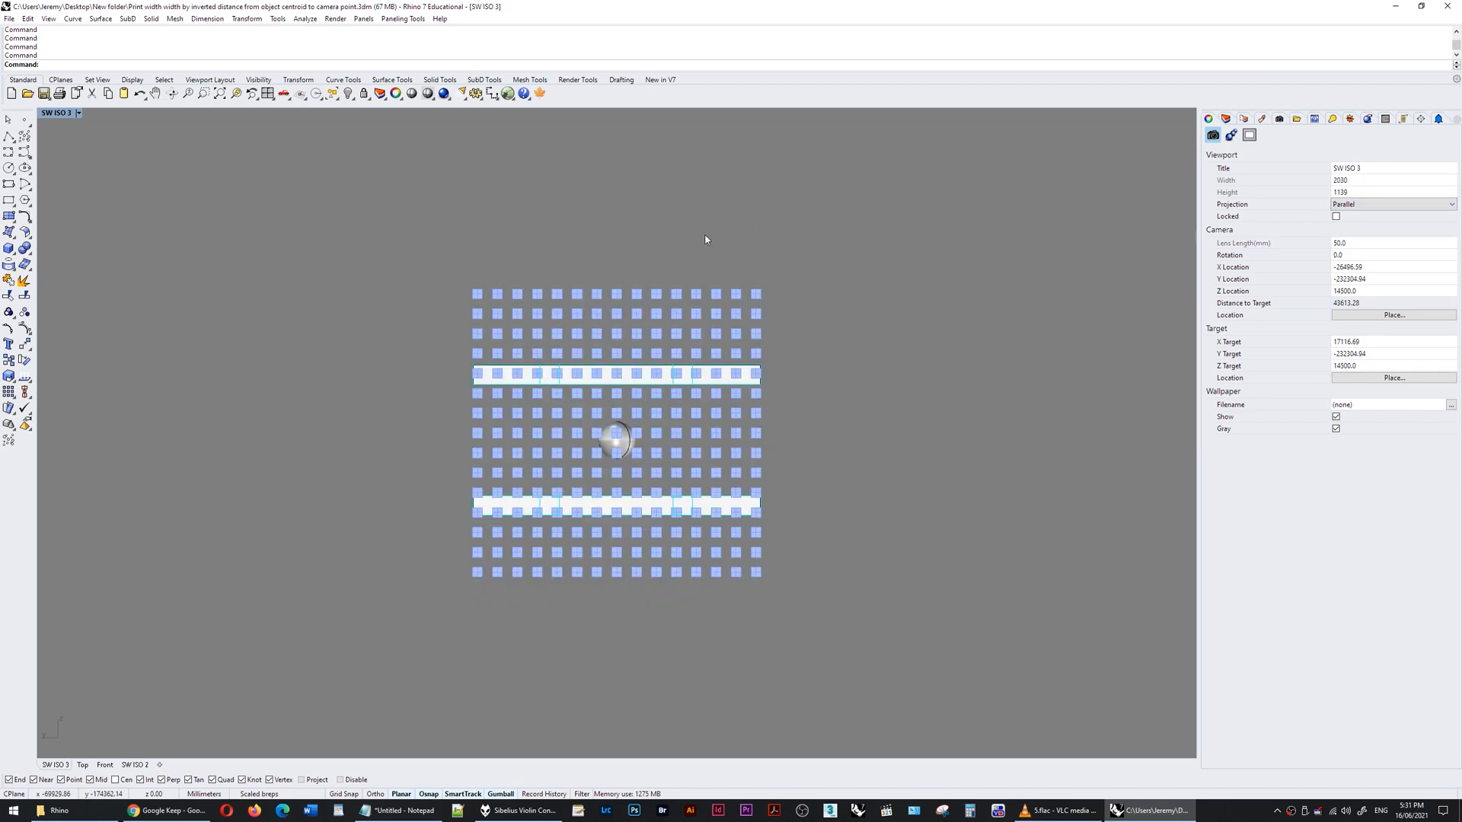
mouse_move(662, 178)
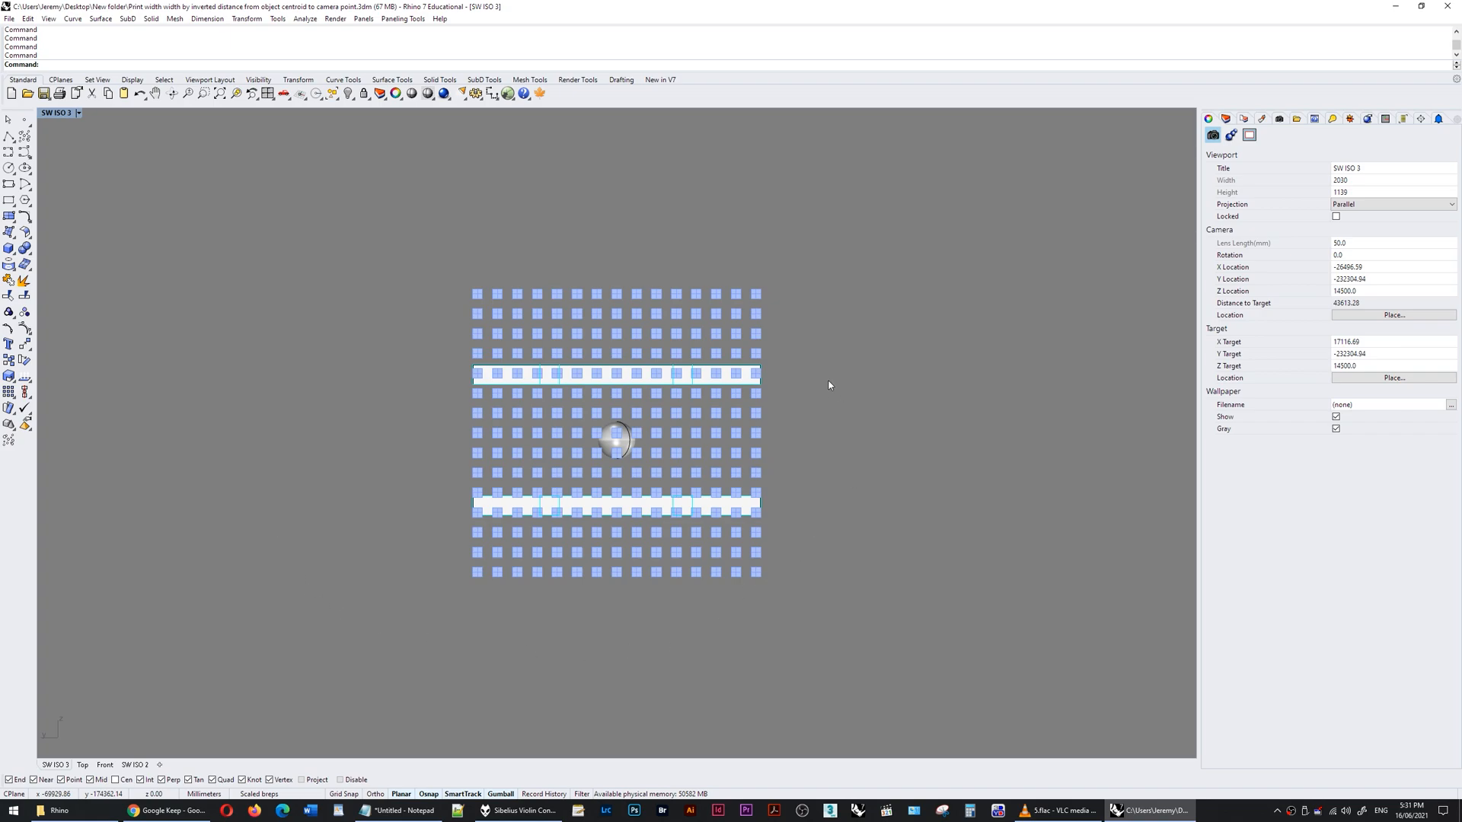
mouse_move(598, 416)
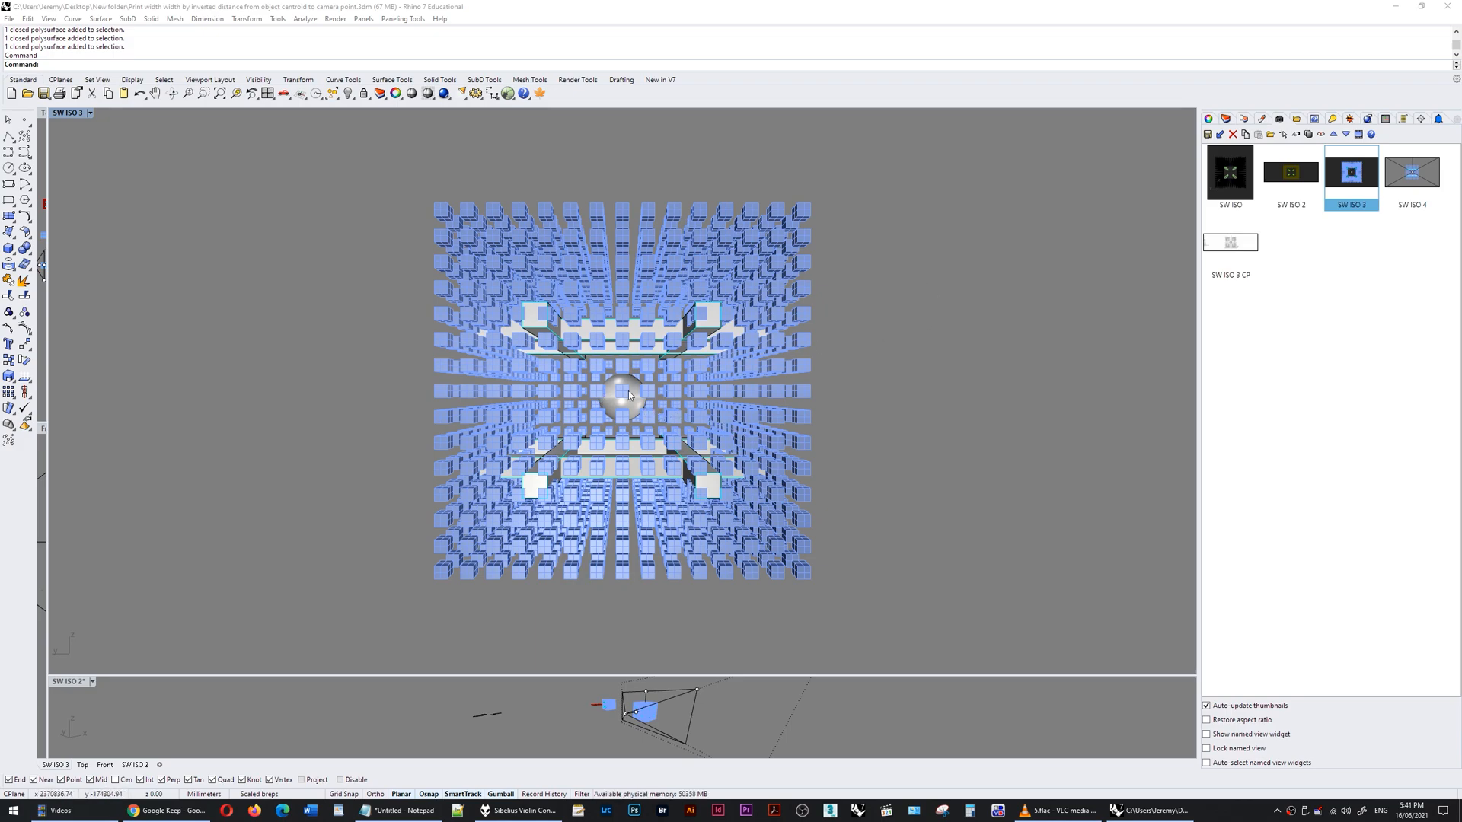
mouse_move(585, 347)
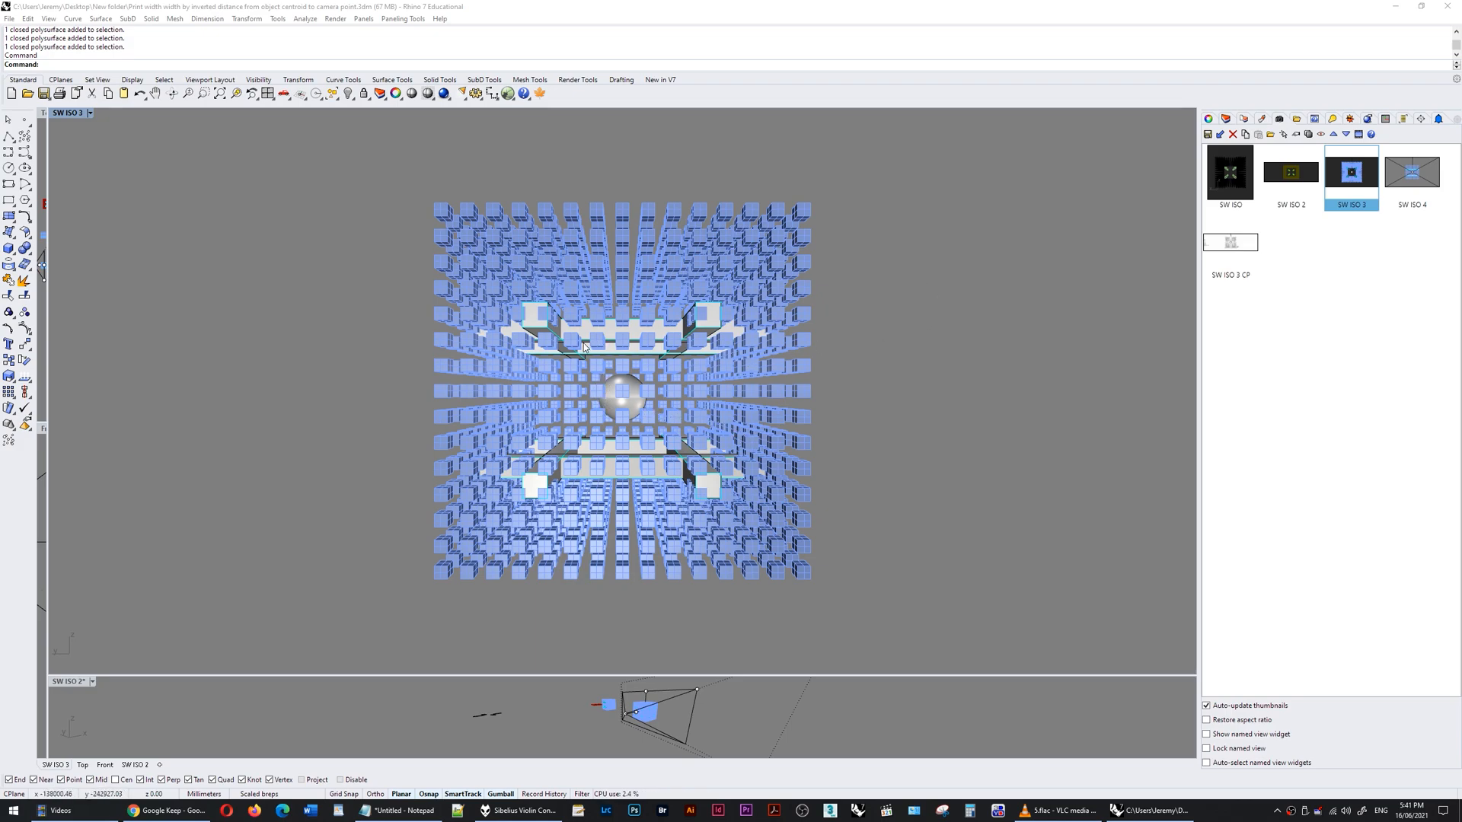
mouse_move(665, 365)
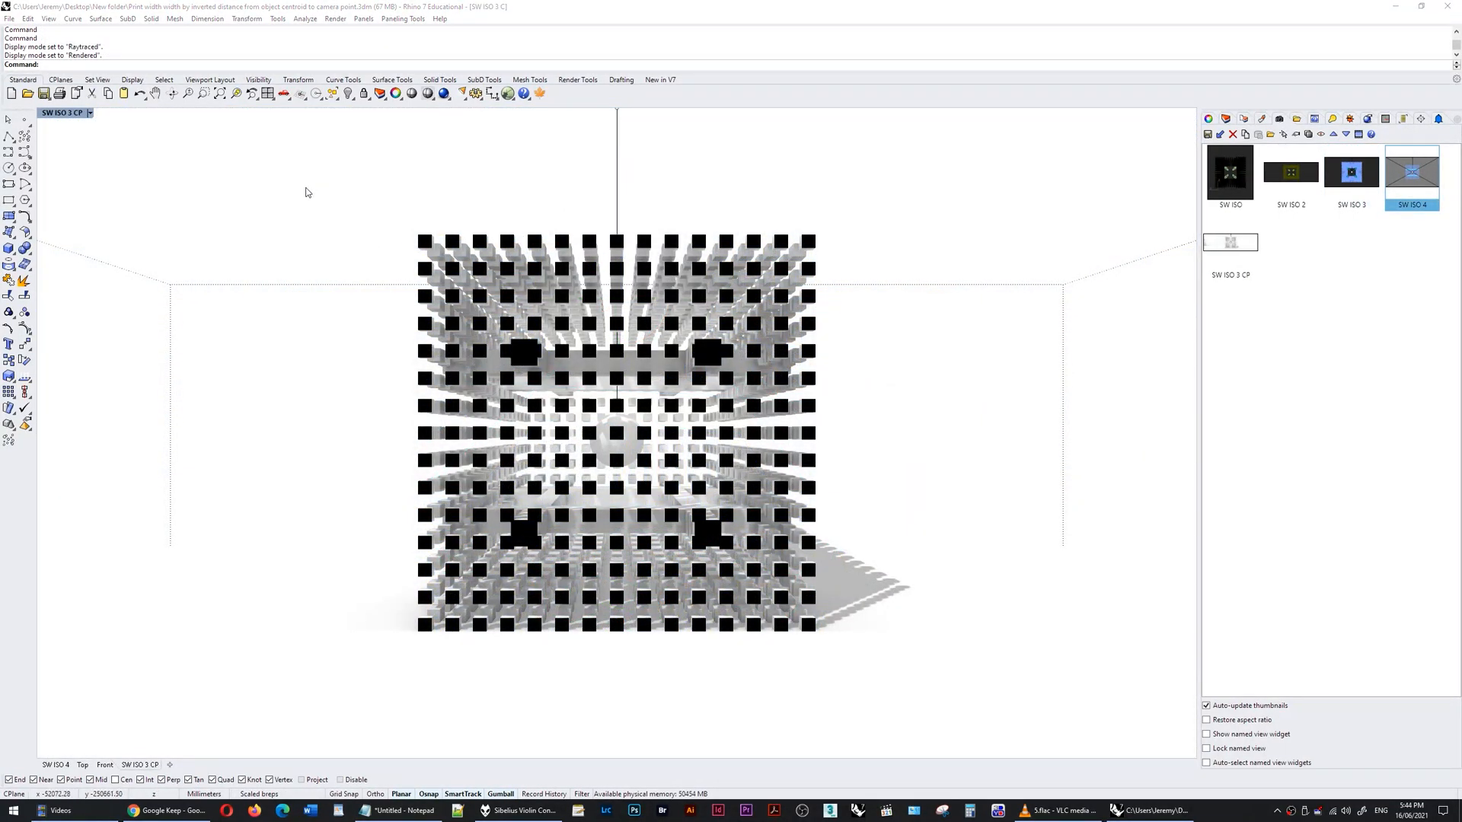
mouse_move(284, 206)
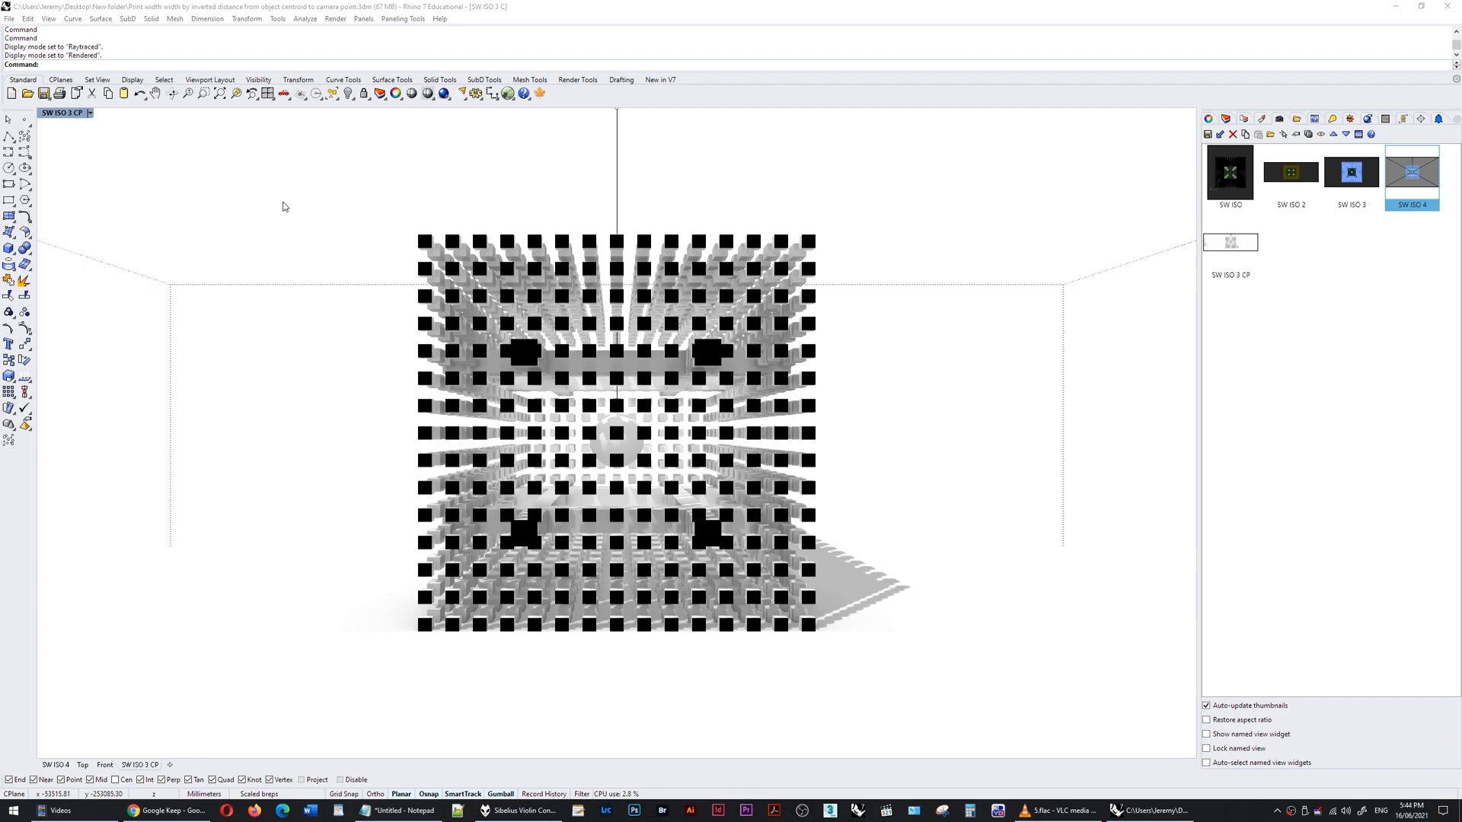
mouse_move(457, 198)
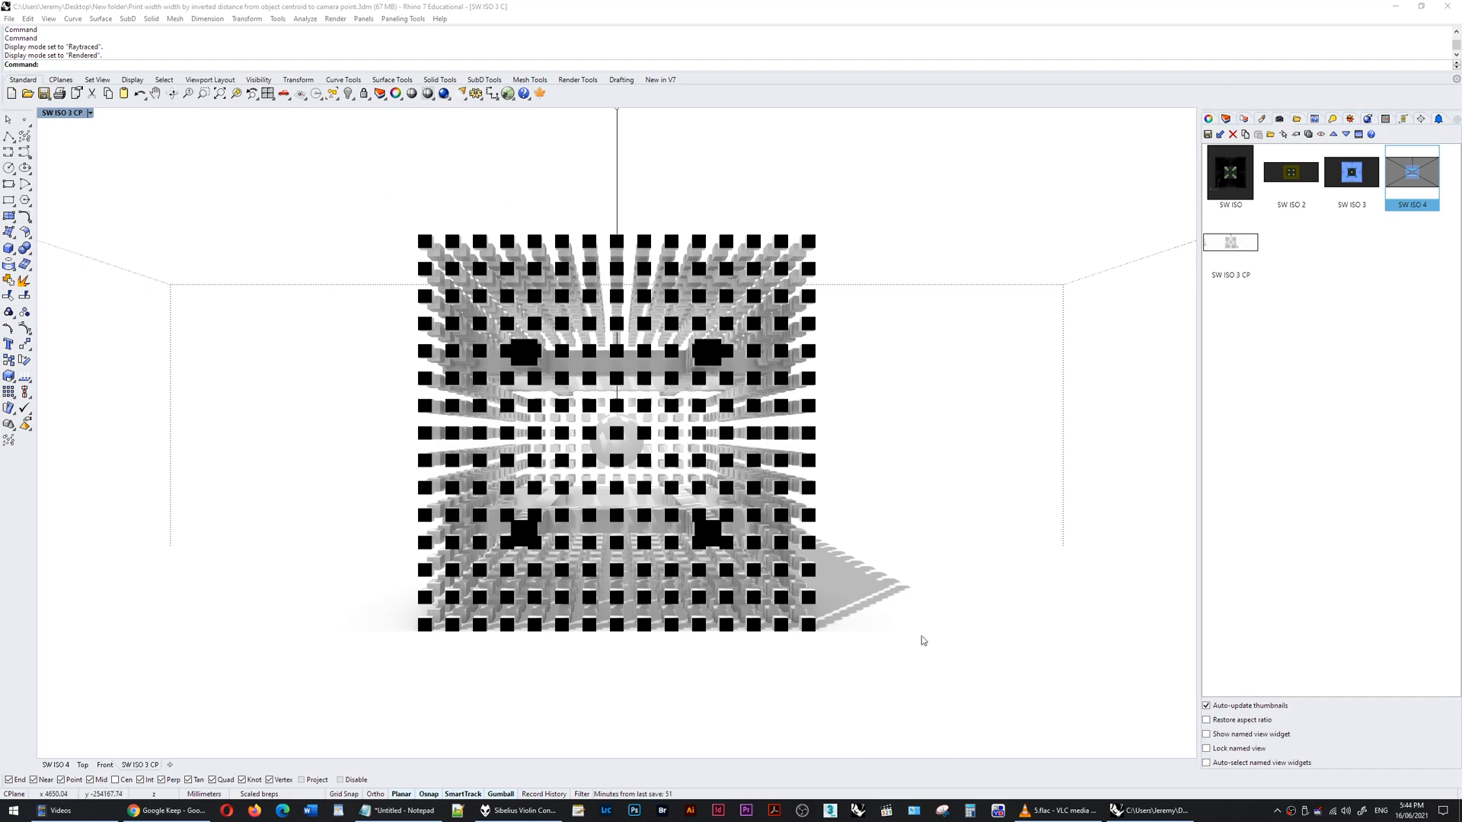
mouse_move(391, 231)
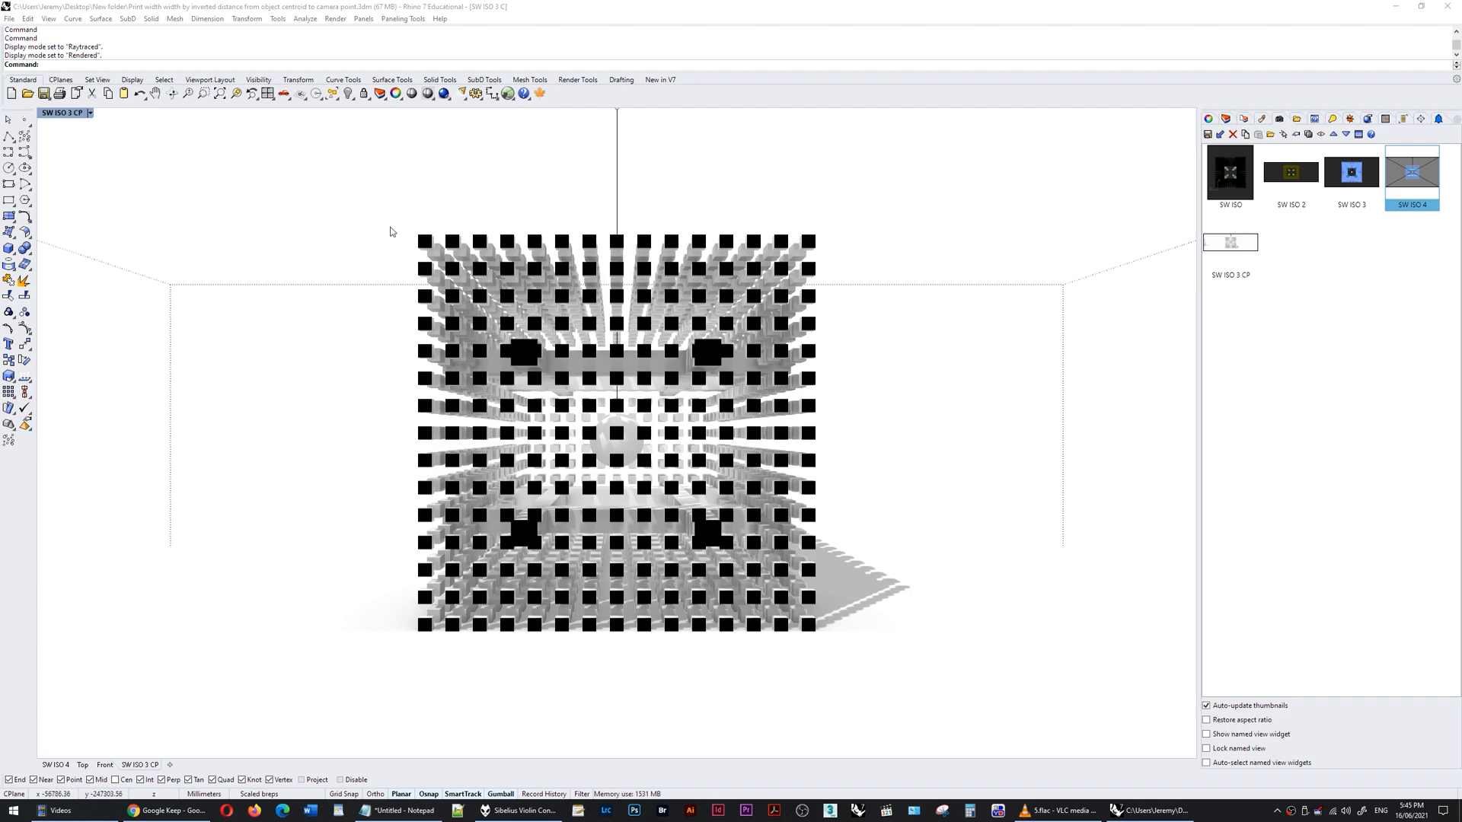
mouse_move(758, 253)
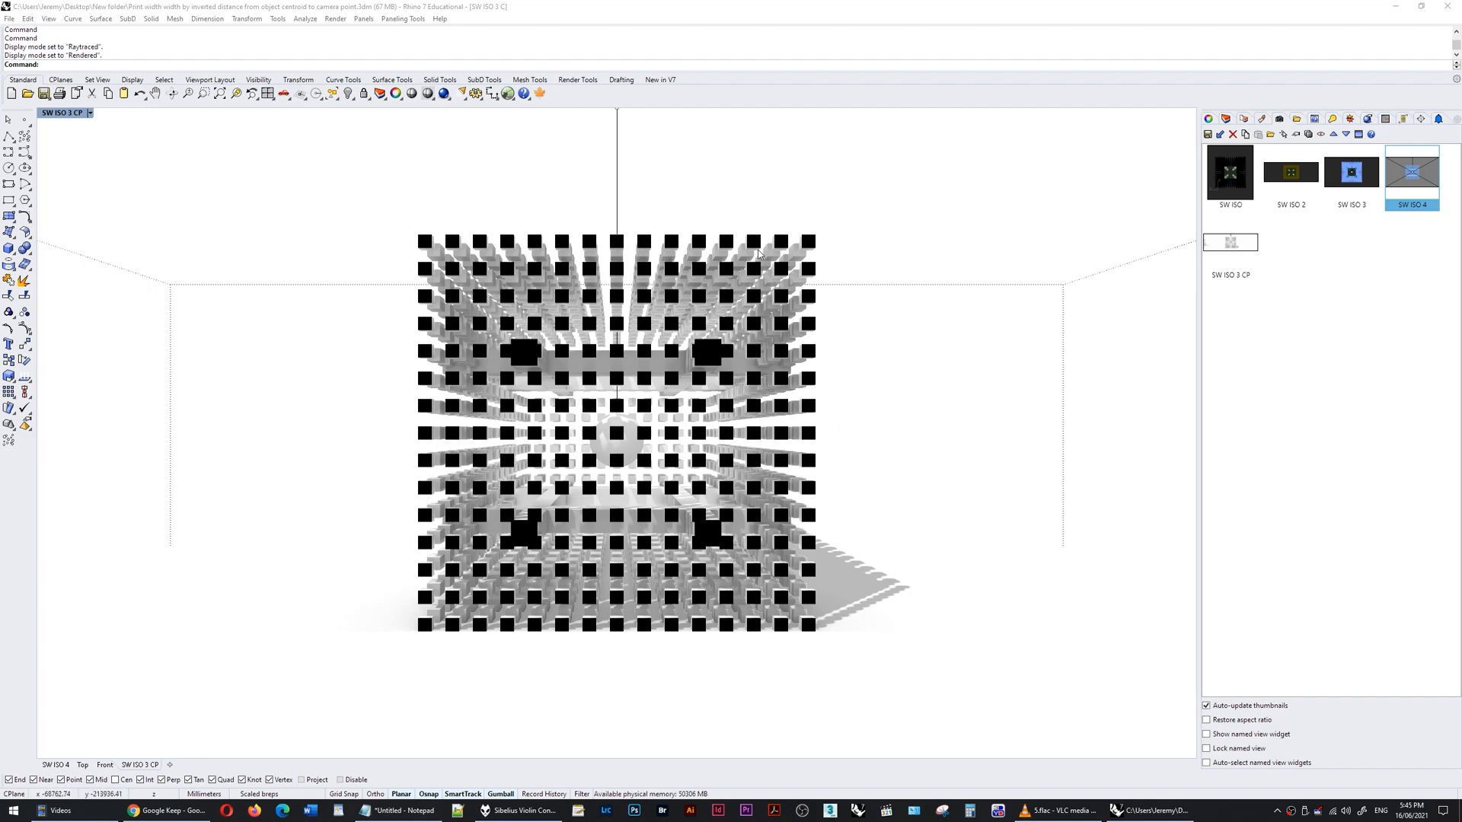
mouse_move(807, 231)
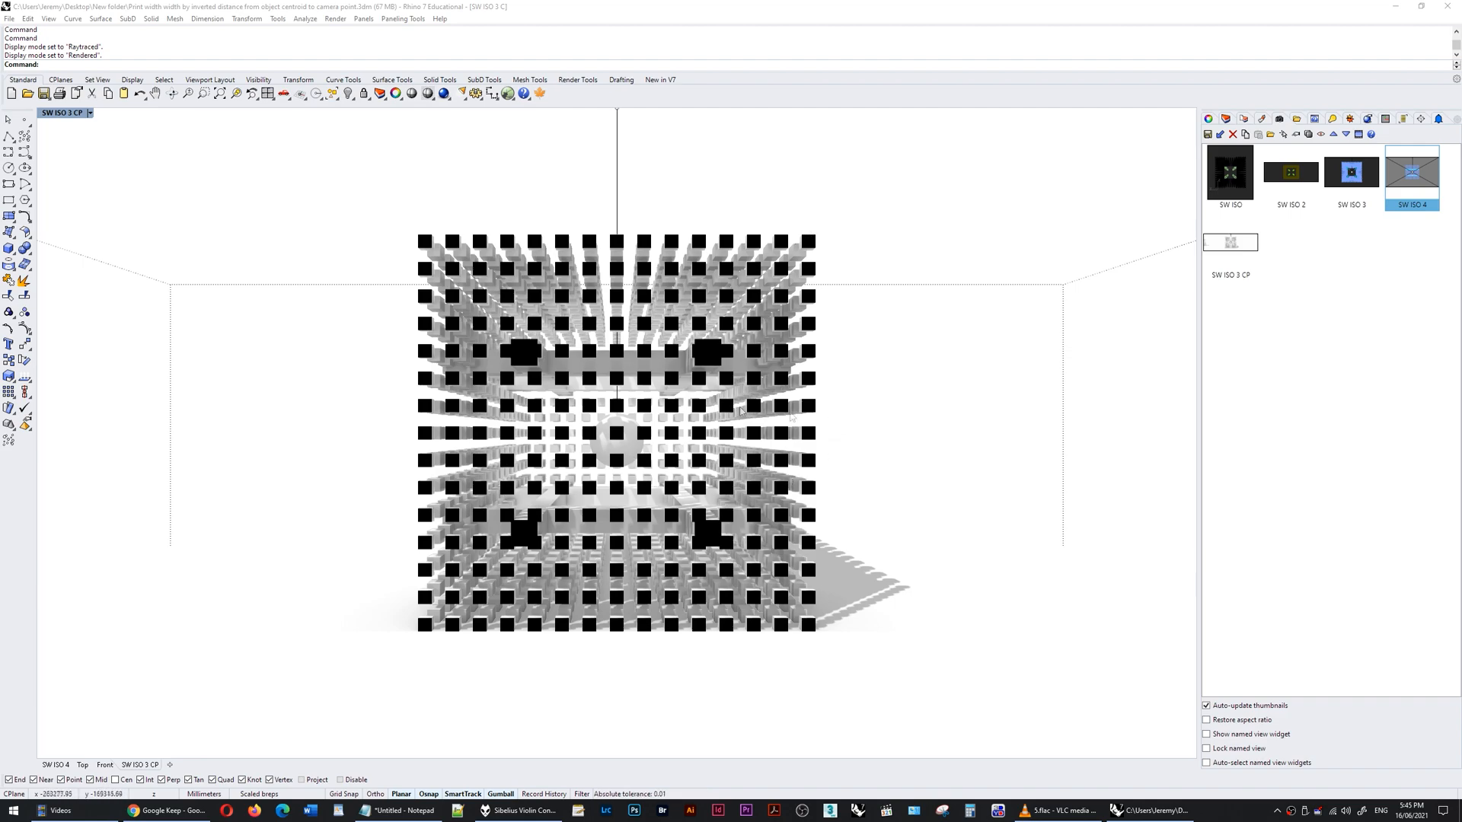
mouse_move(485, 409)
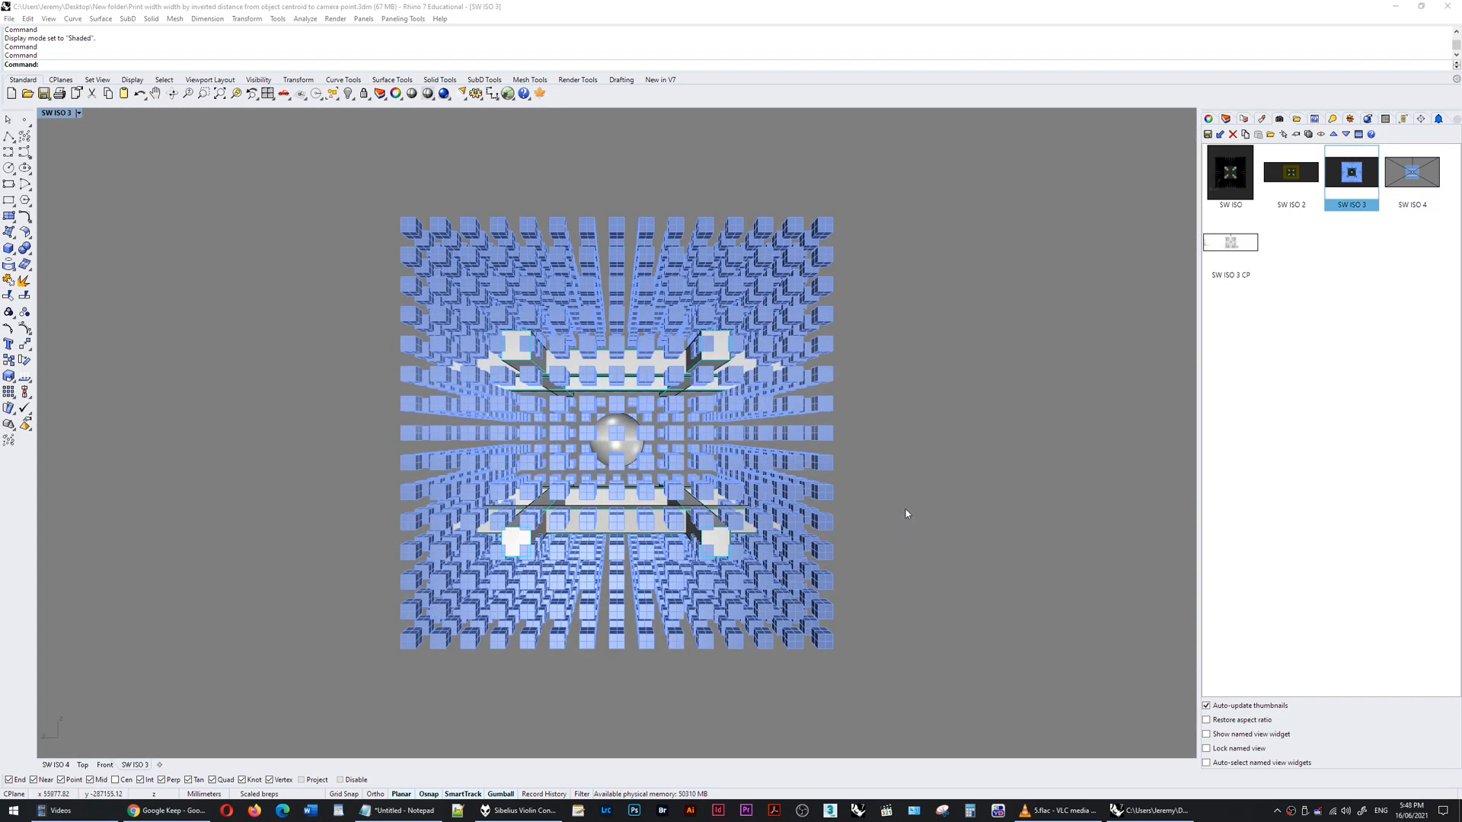
mouse_move(746, 396)
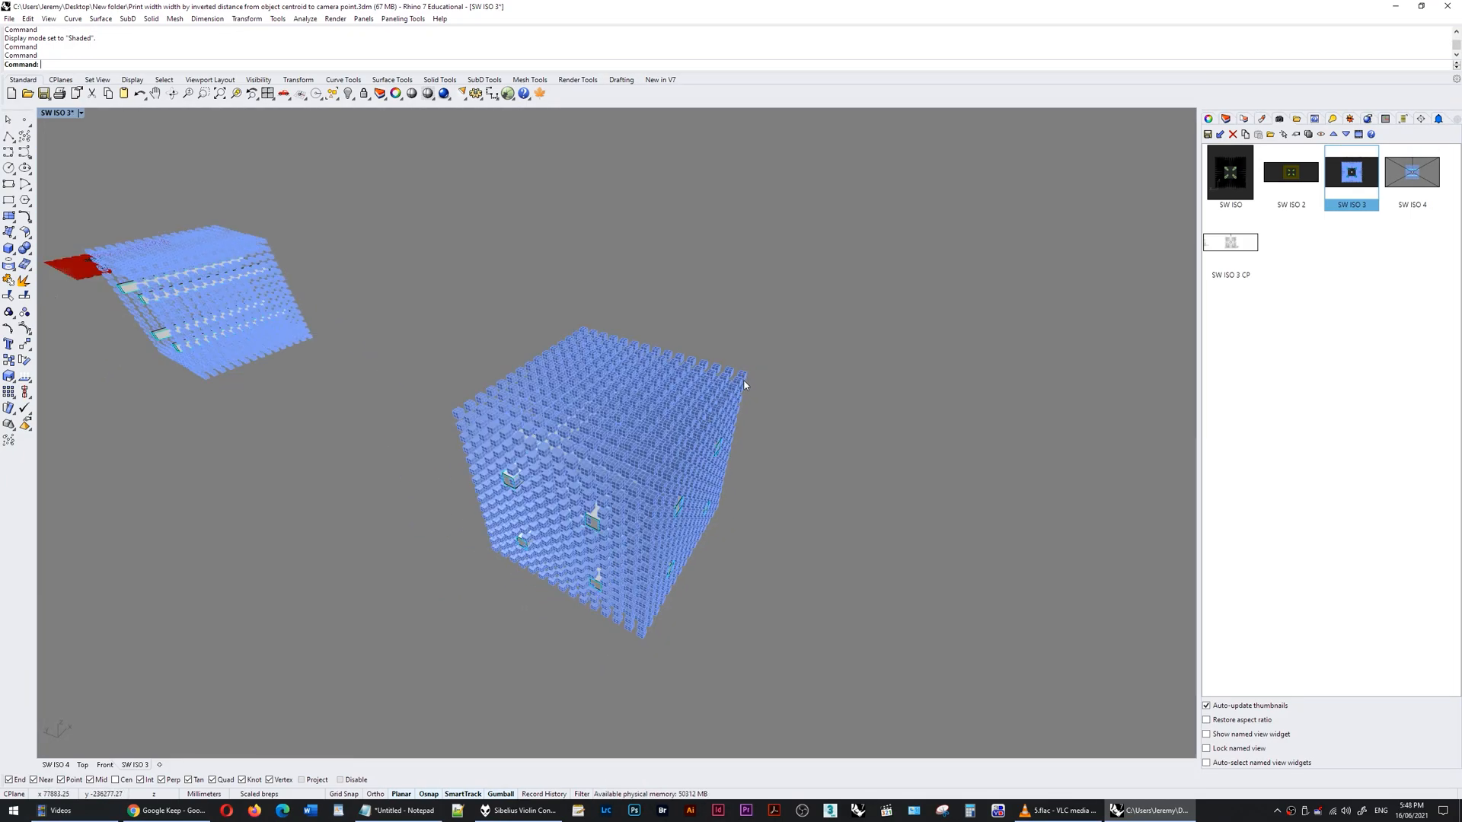
mouse_move(482, 445)
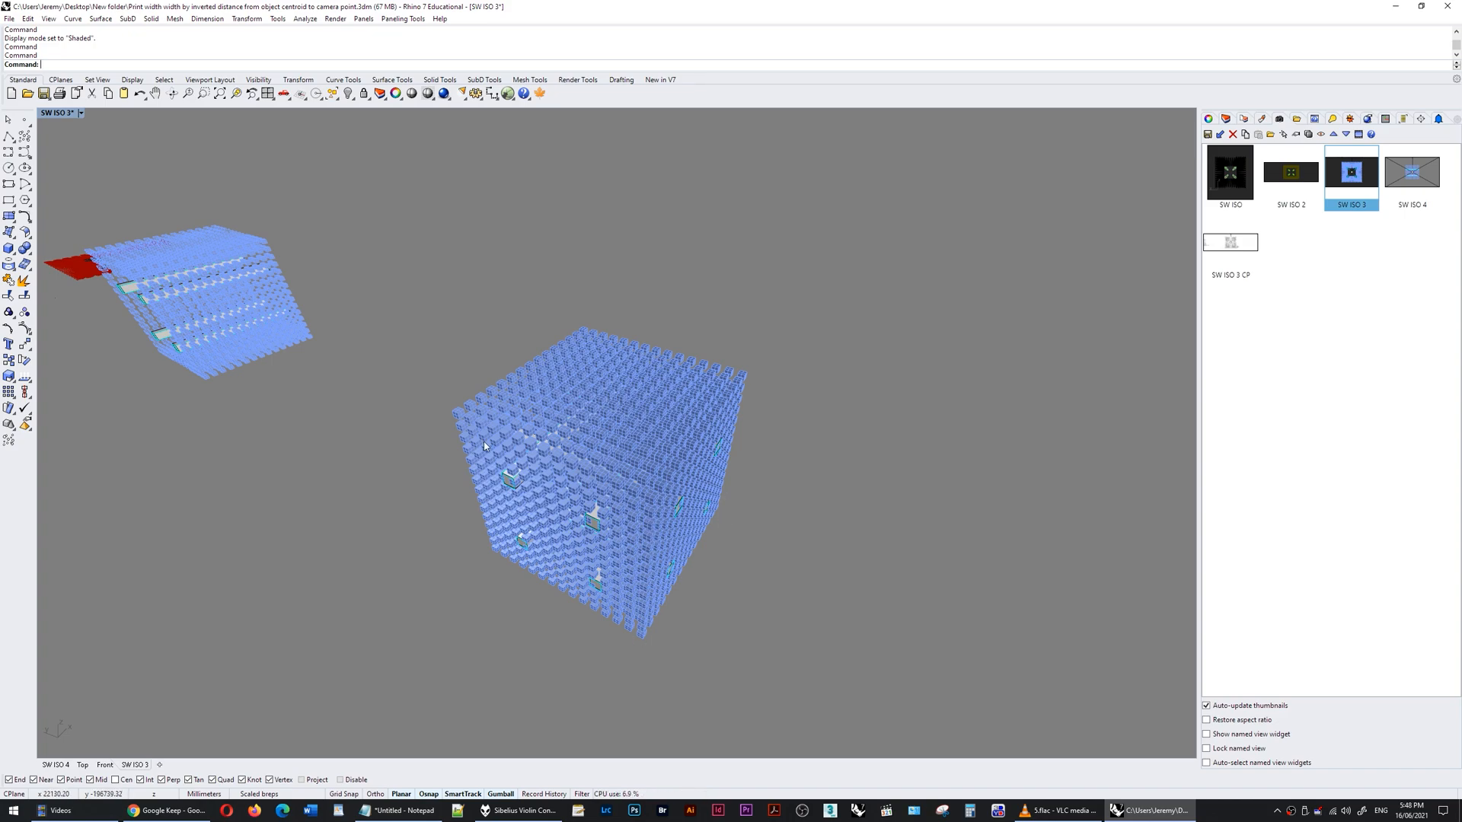
mouse_move(592, 733)
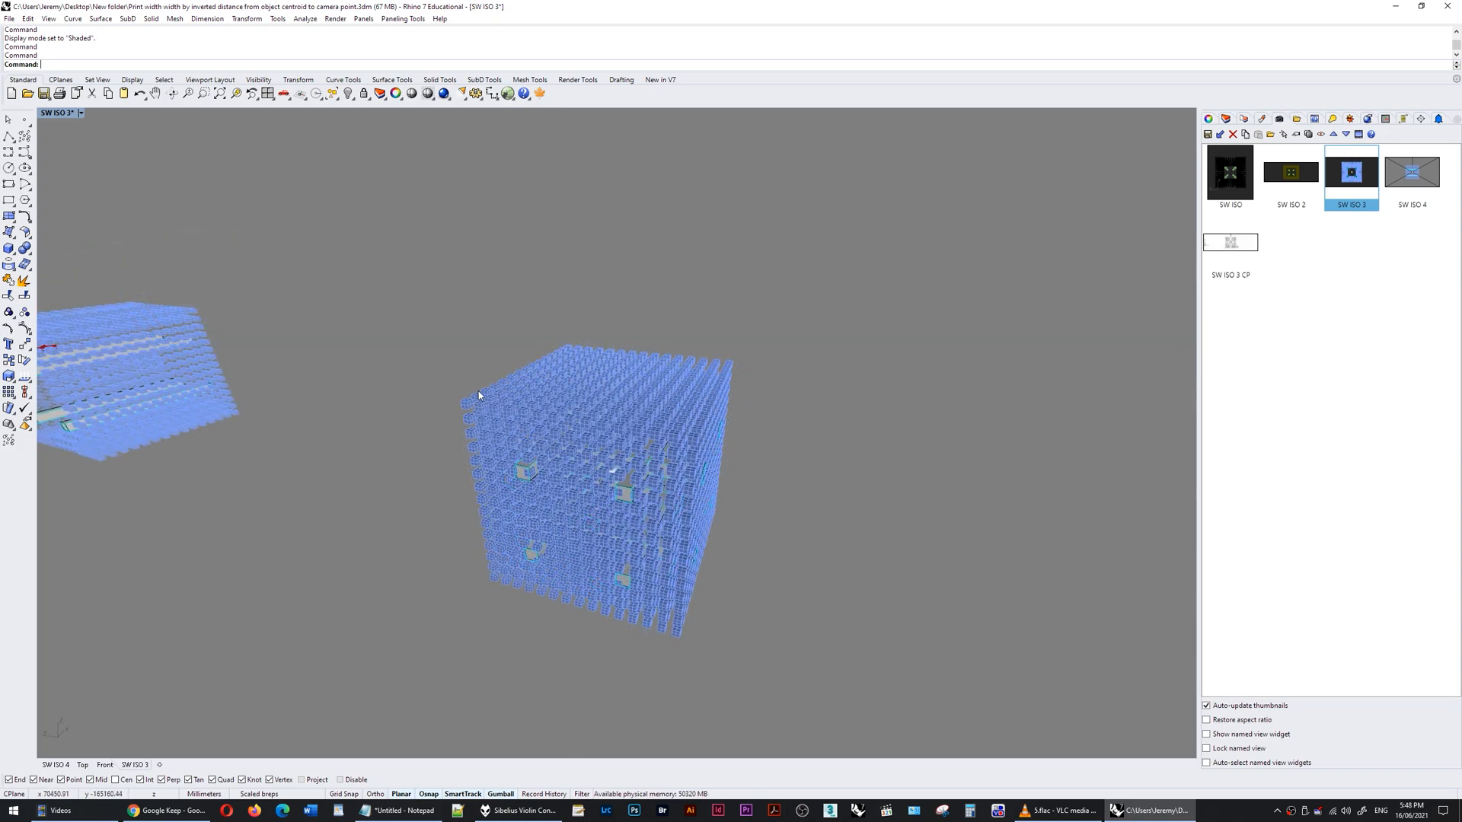
mouse_move(740, 379)
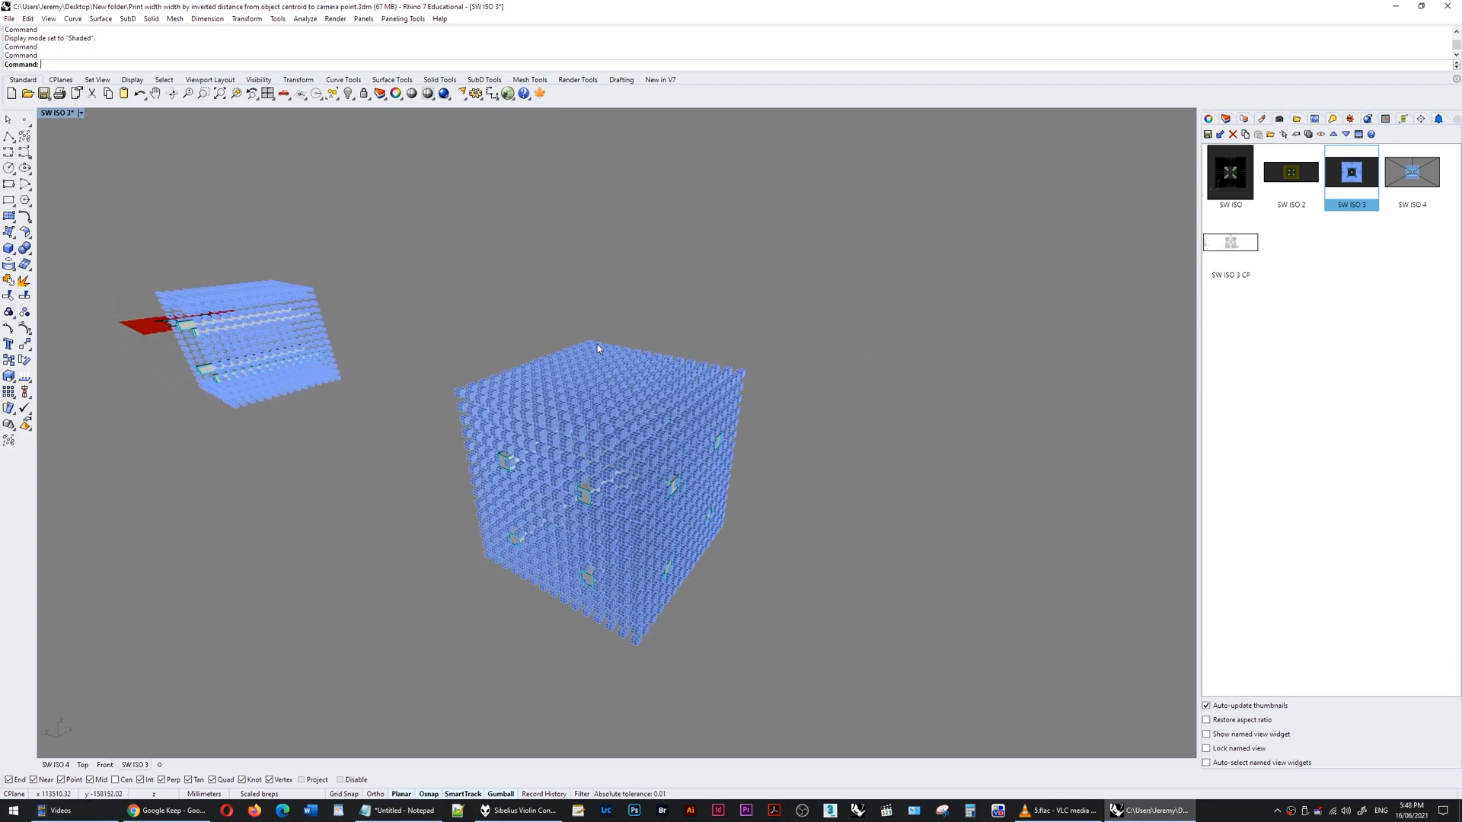
mouse_move(89, 249)
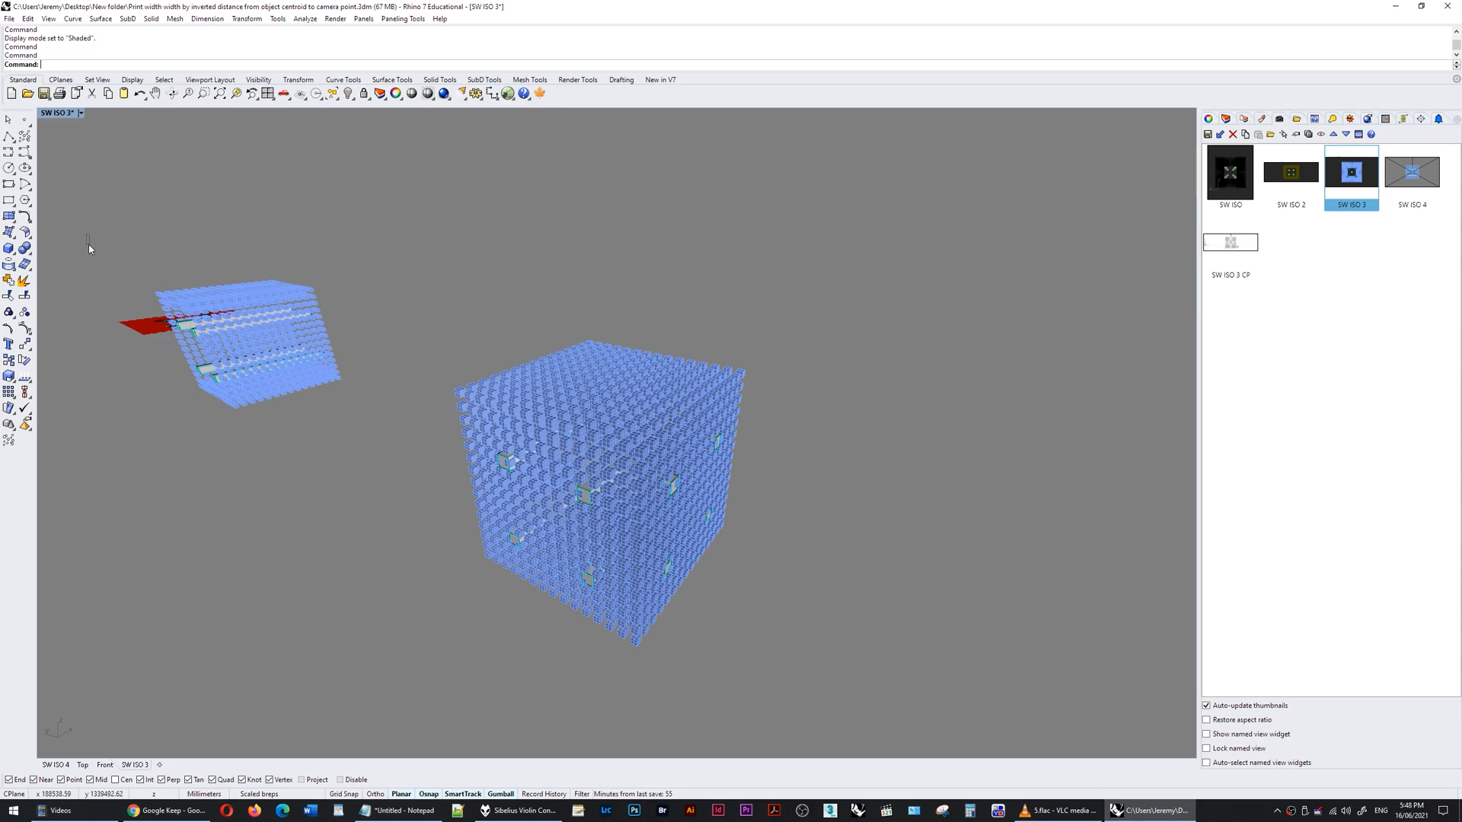
mouse_move(694, 507)
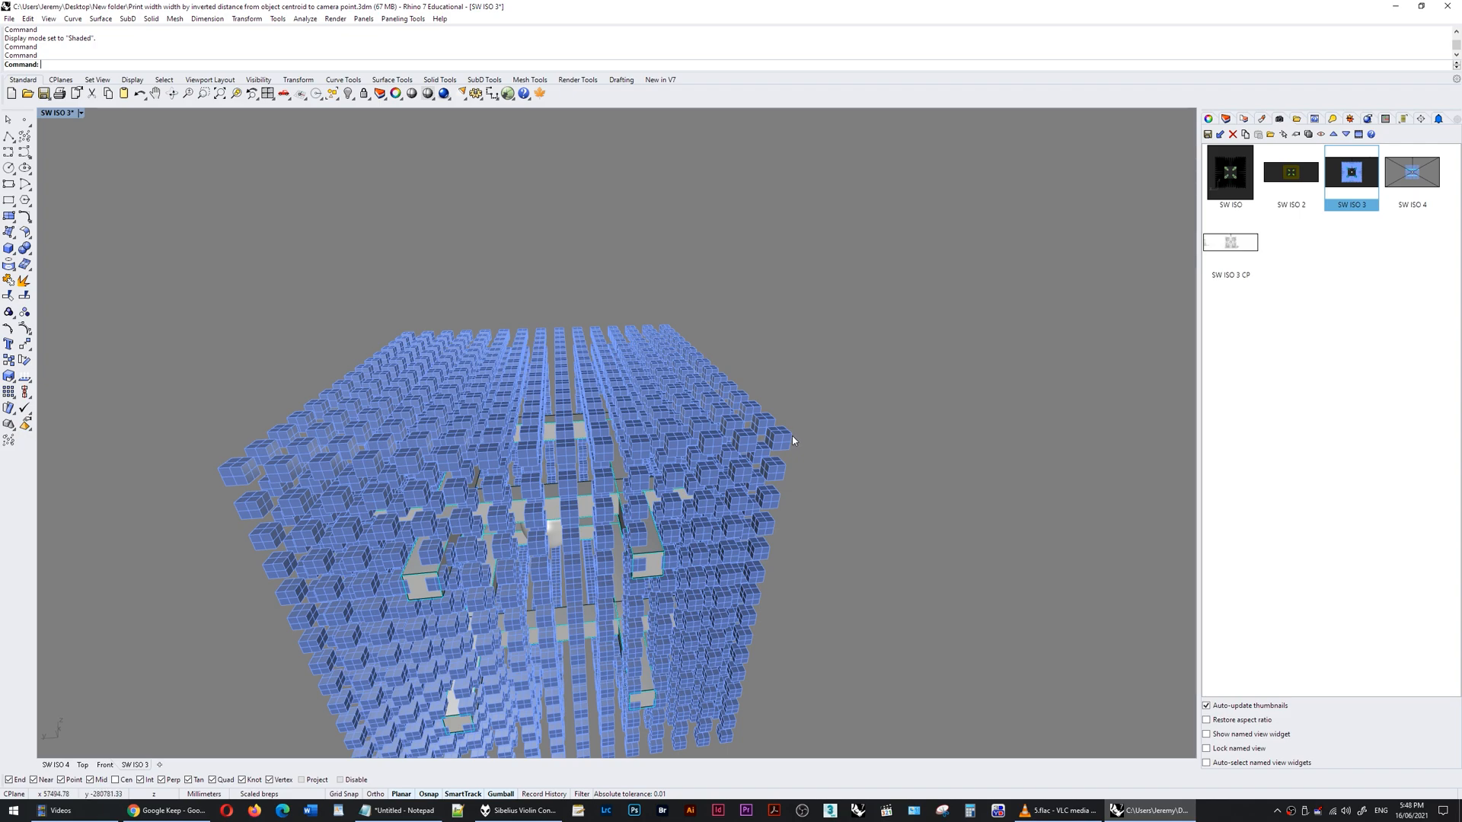
mouse_move(813, 445)
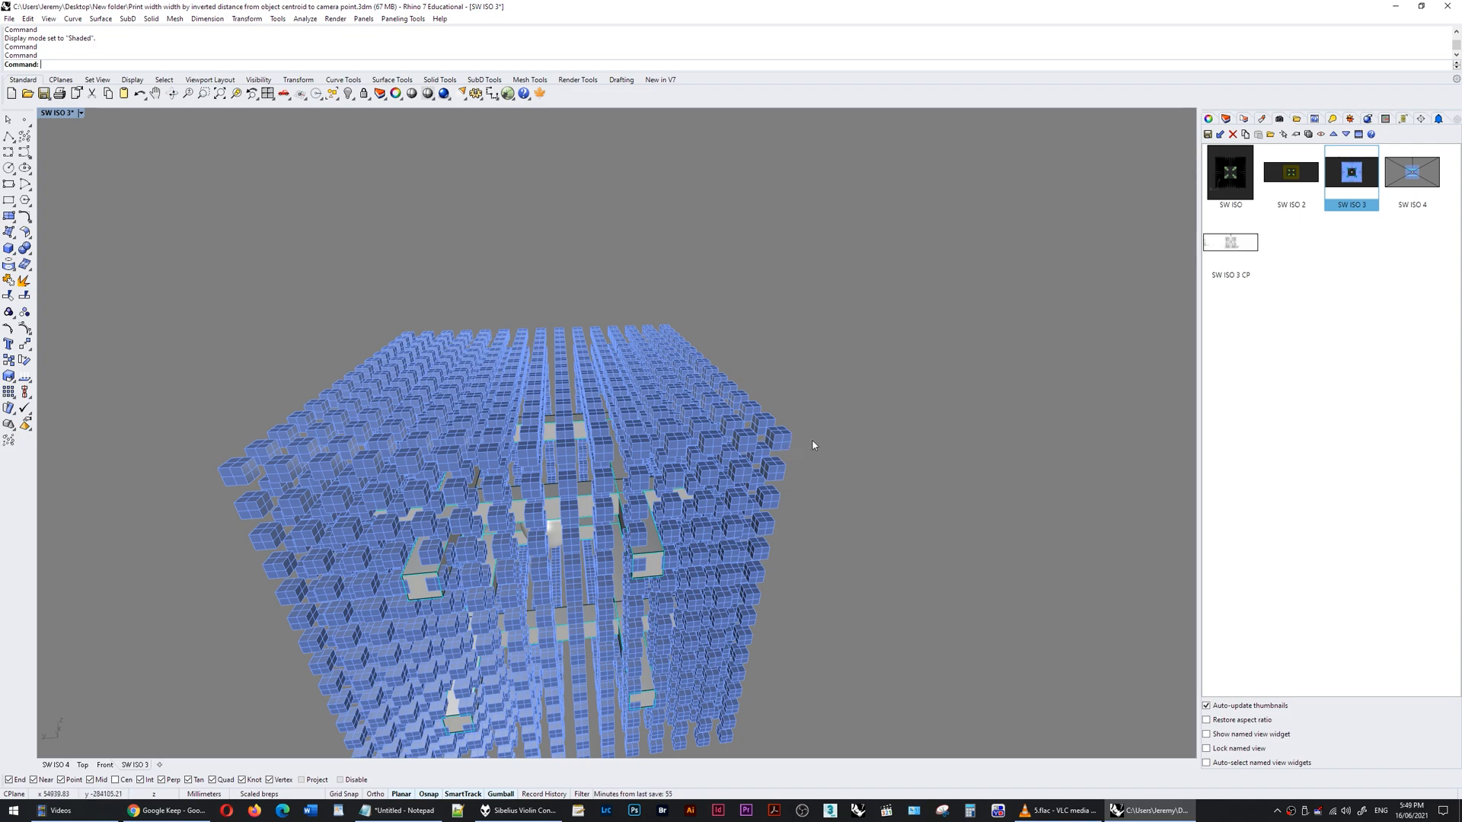
mouse_move(706, 421)
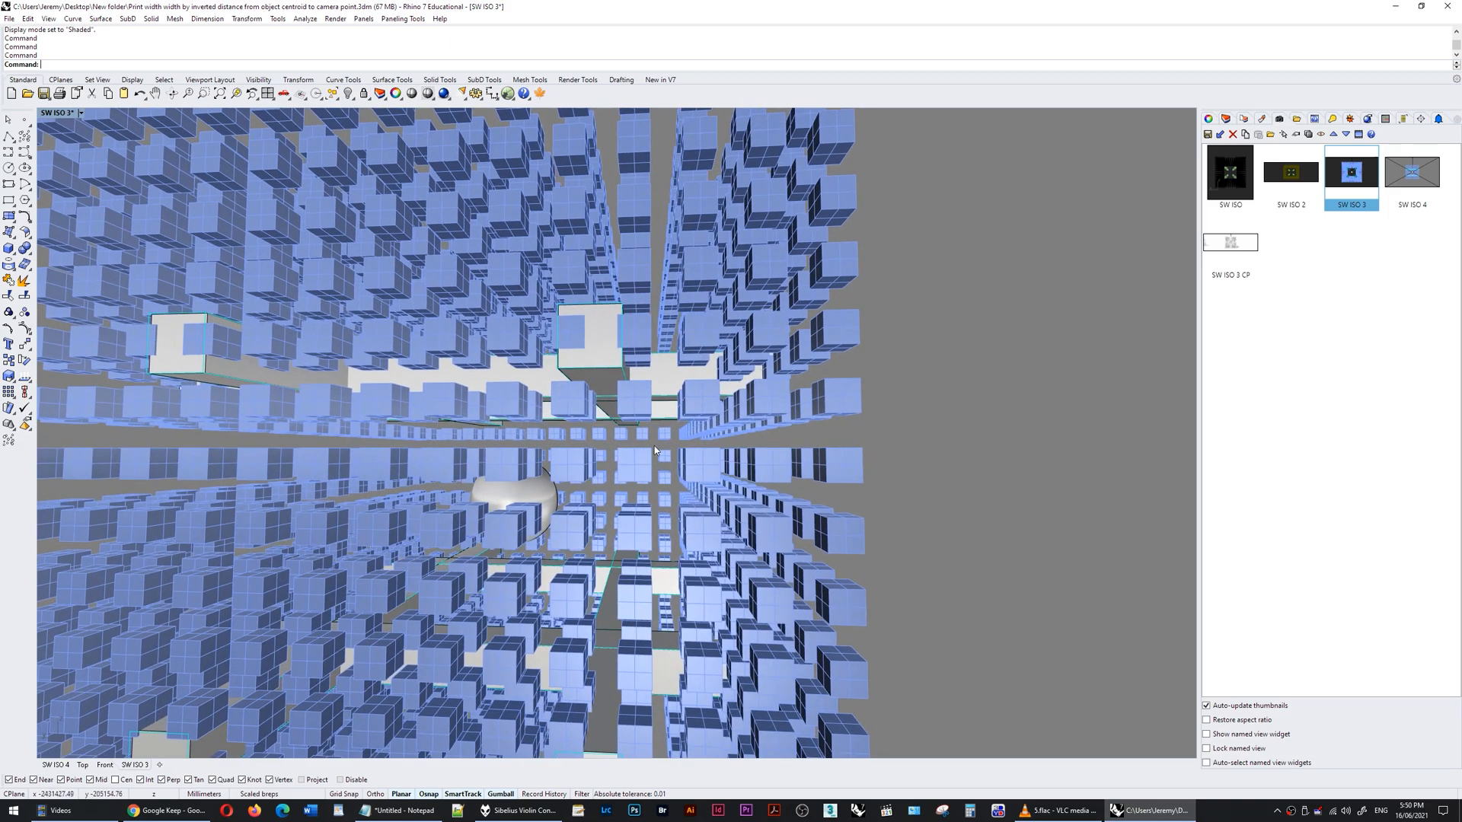
- Click in the viewport to bring the camera inside the cube grid near the sphere
click(655, 450)
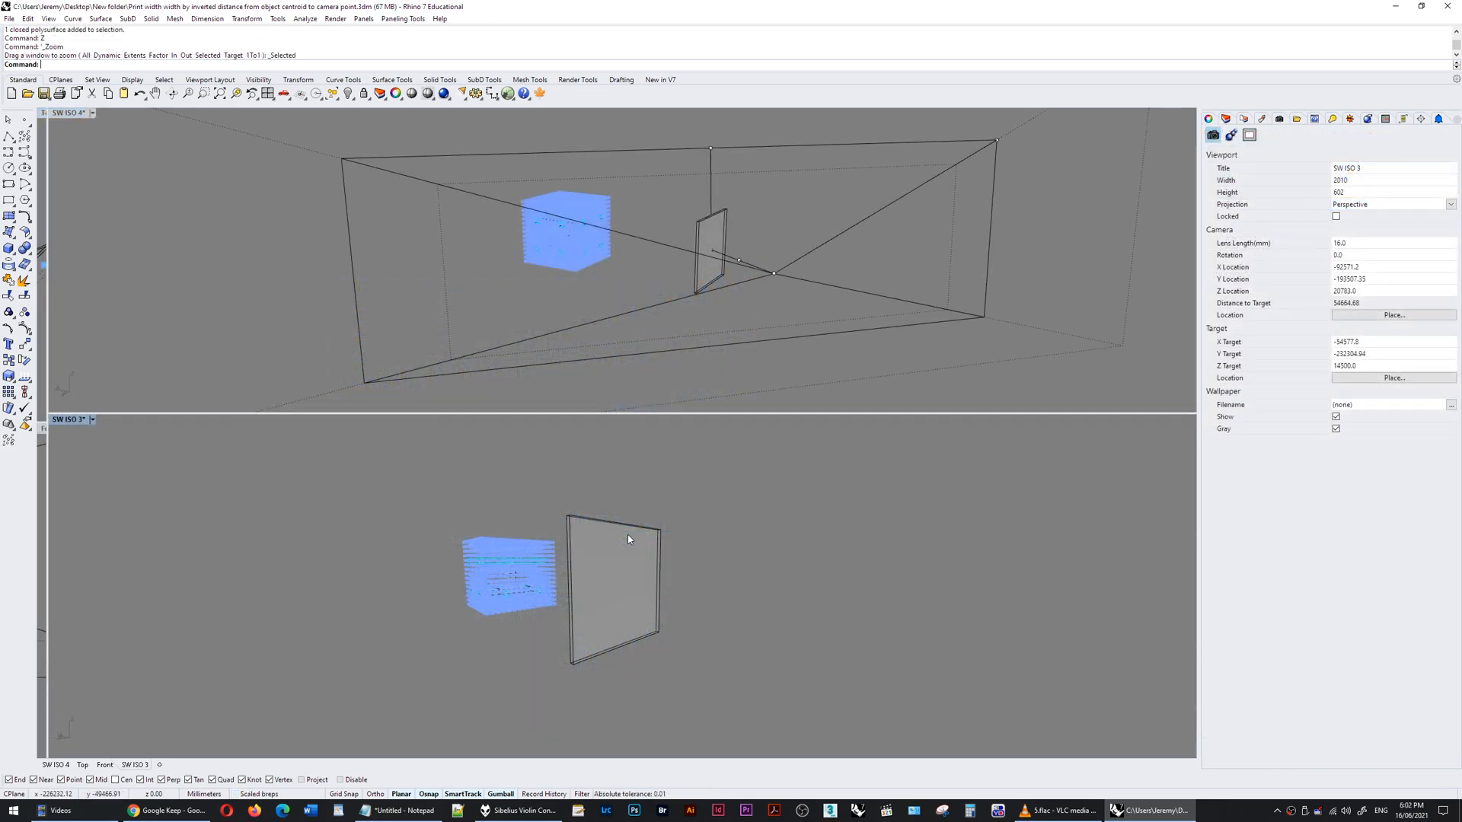
- Set both viewports to Wireframe and inspect SW ISO 3's lens and camera location
click(611, 593)
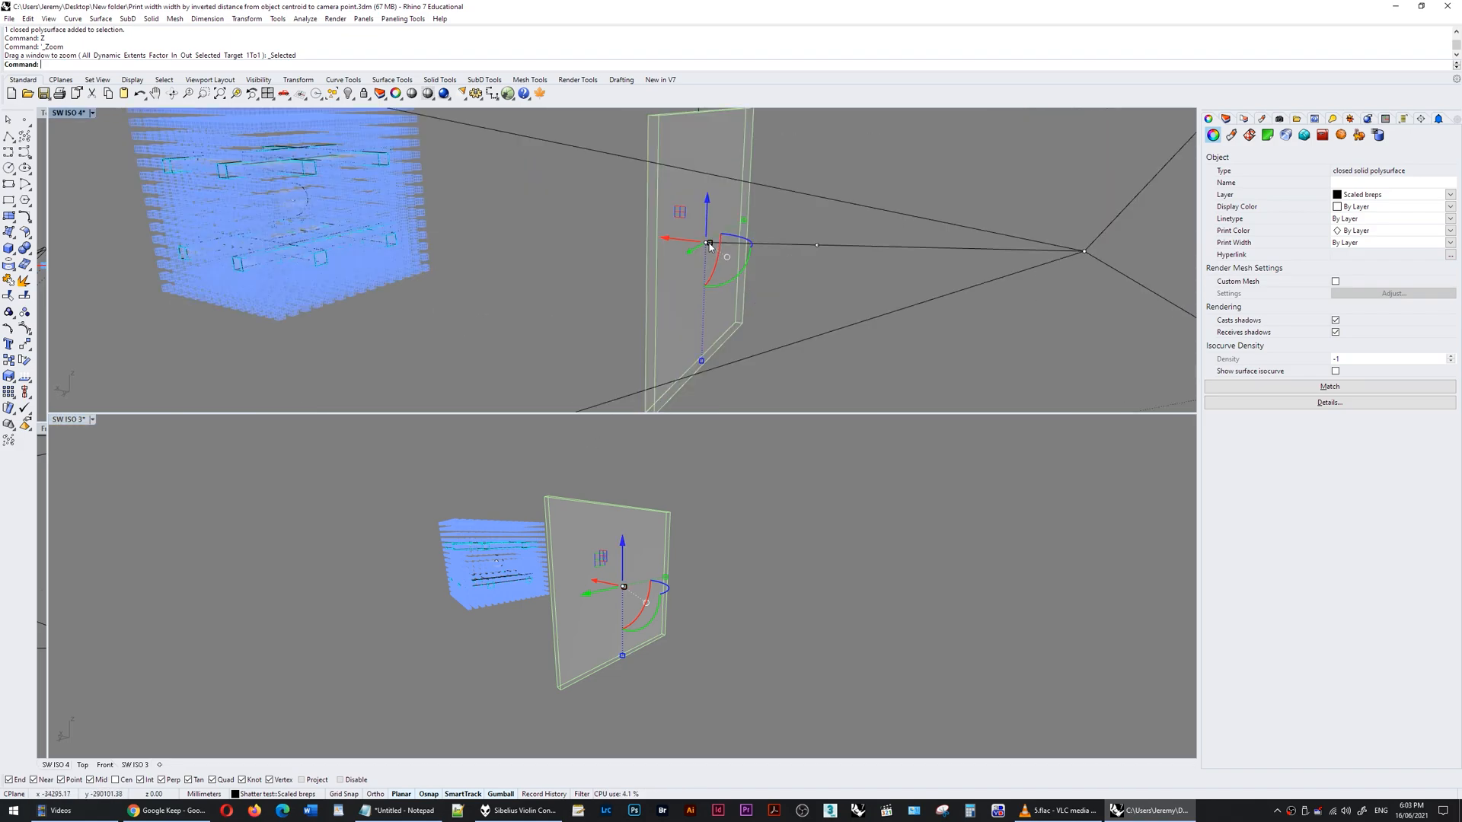
mouse_move(543, 481)
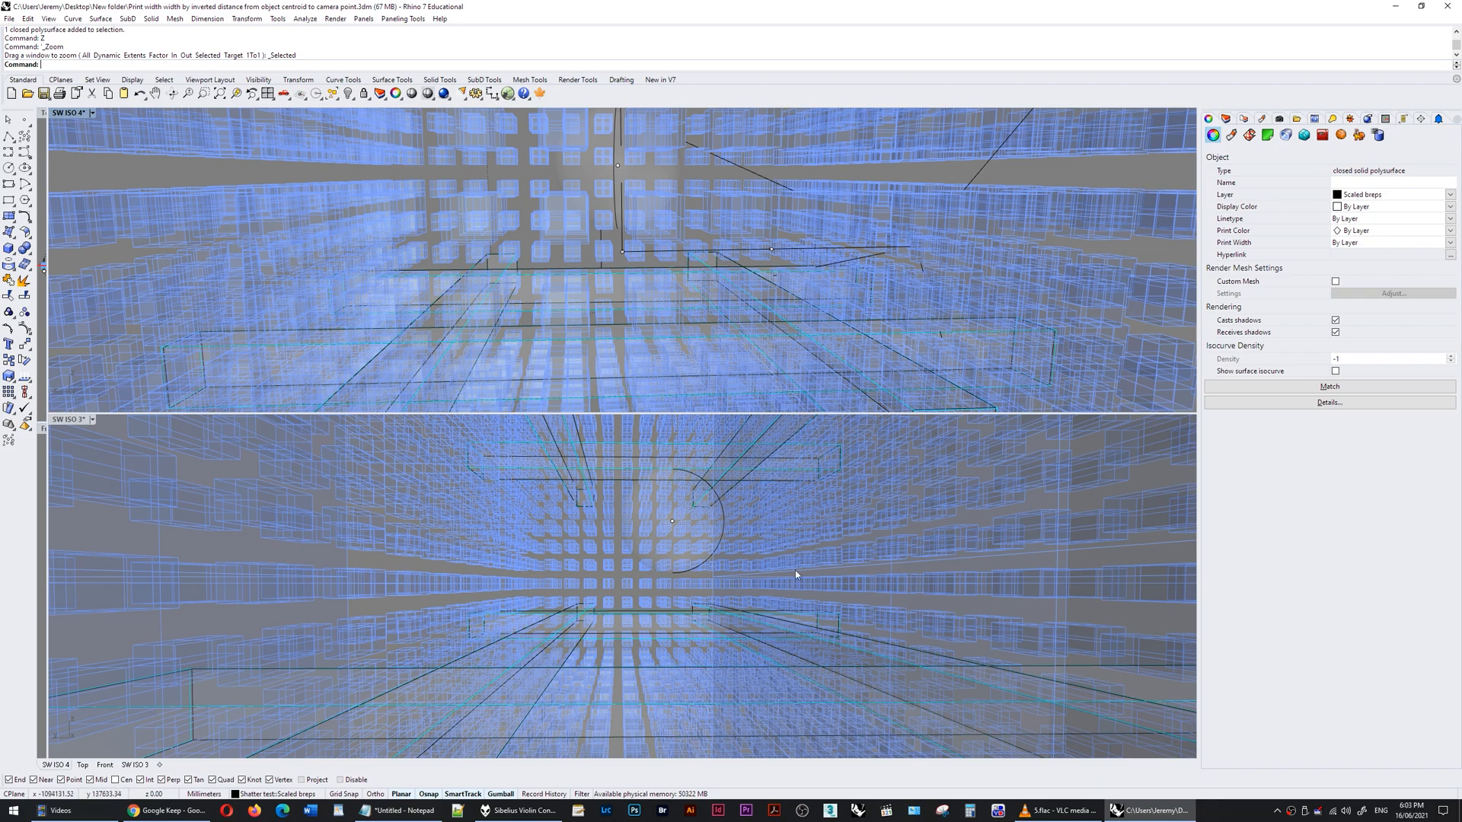
mouse_move(620, 581)
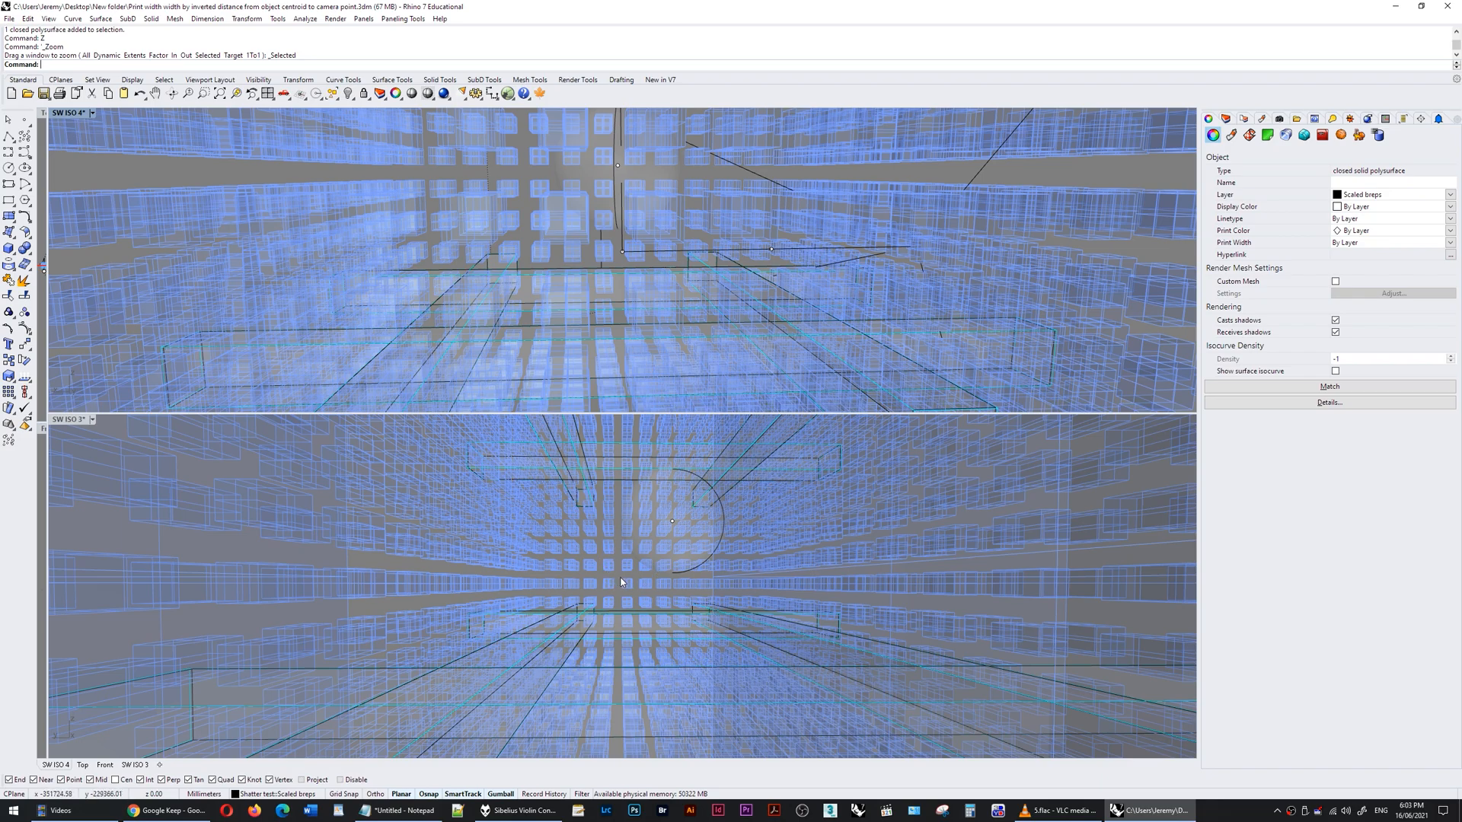
click(626, 582)
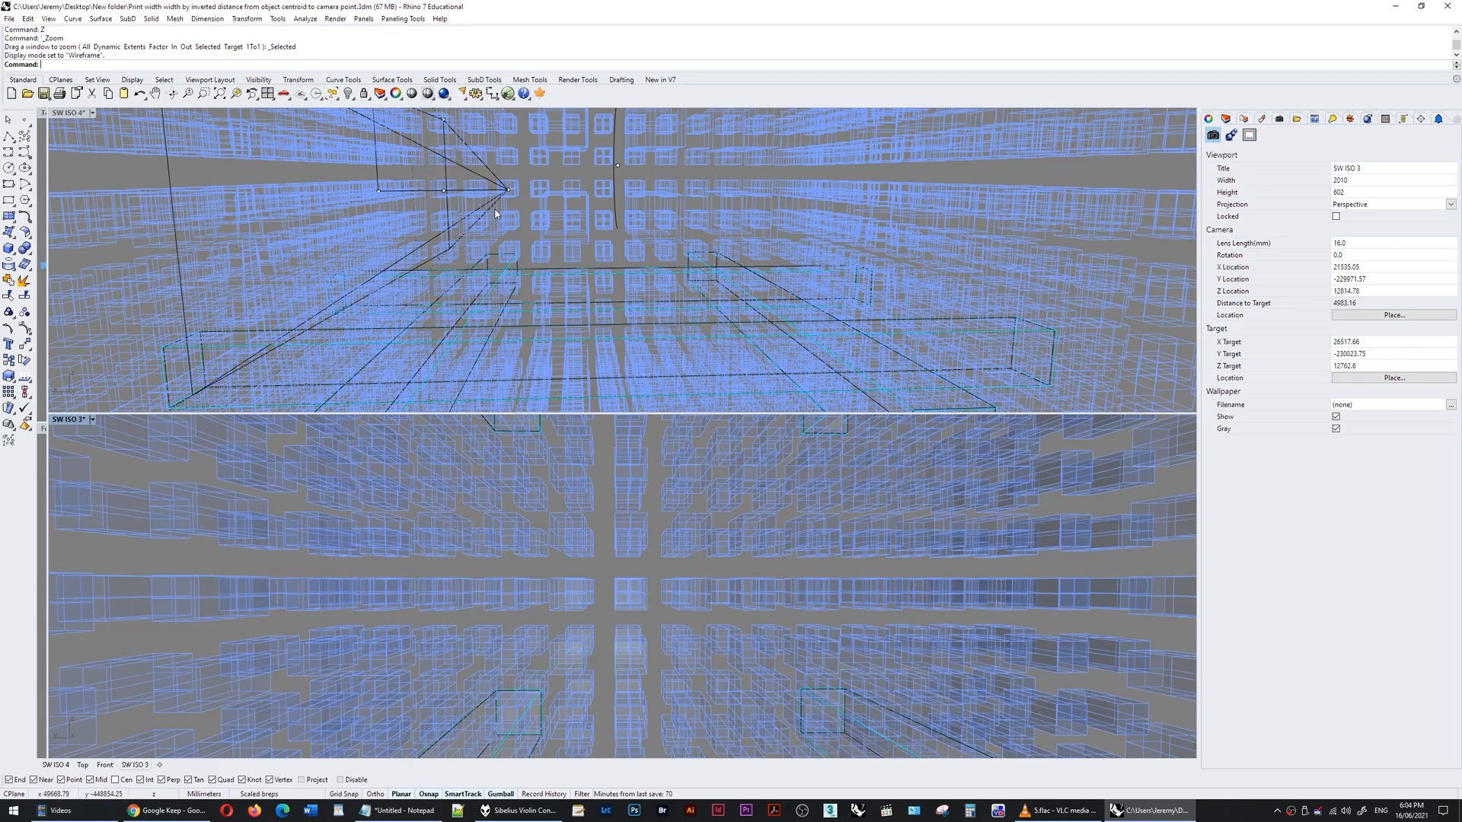
mouse_move(514, 543)
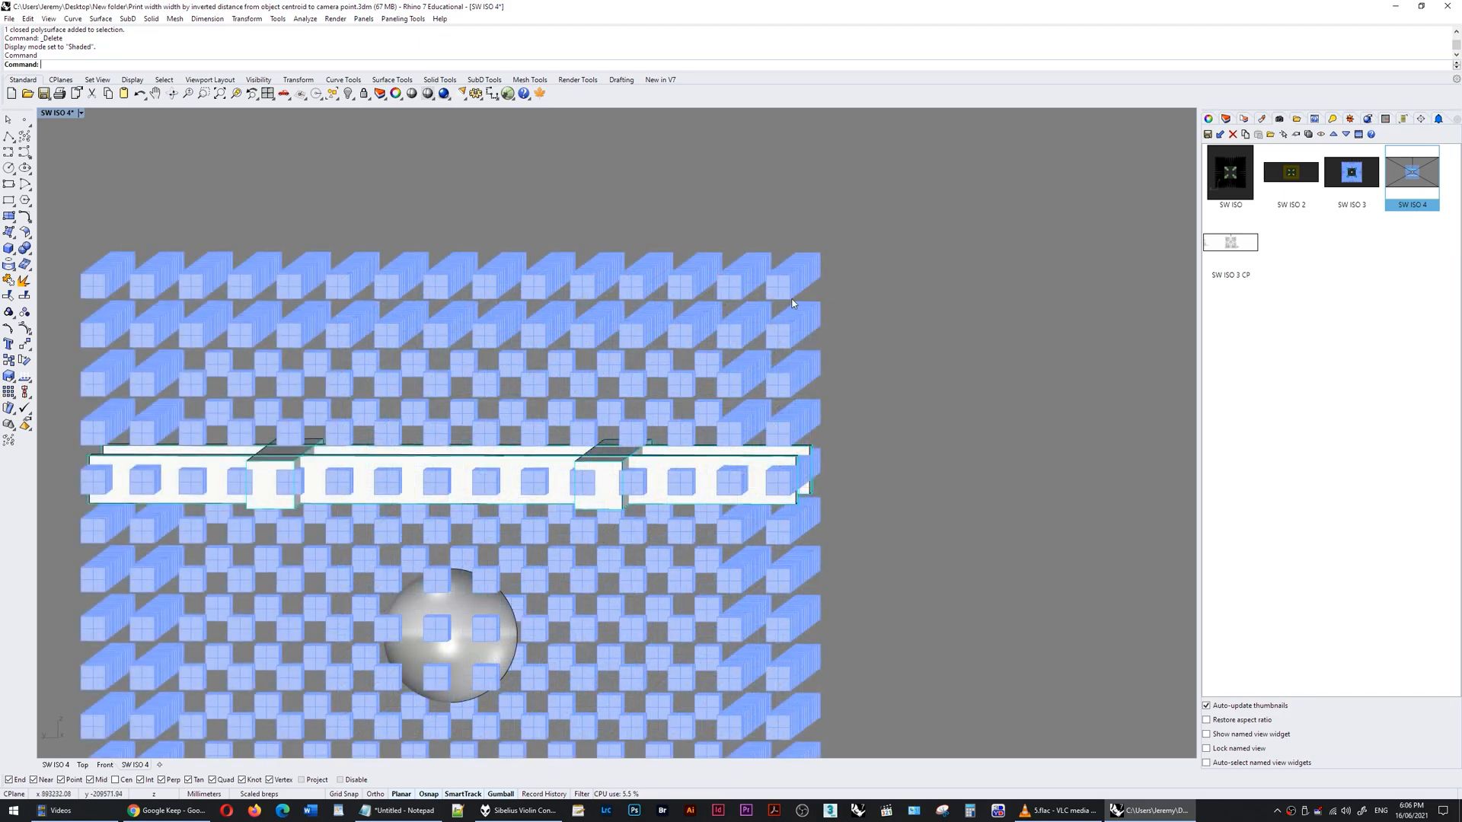
- Tilt the shaded SW ISO 4 view slightly upward over the cube grid
drag(448, 373, 448, 327)
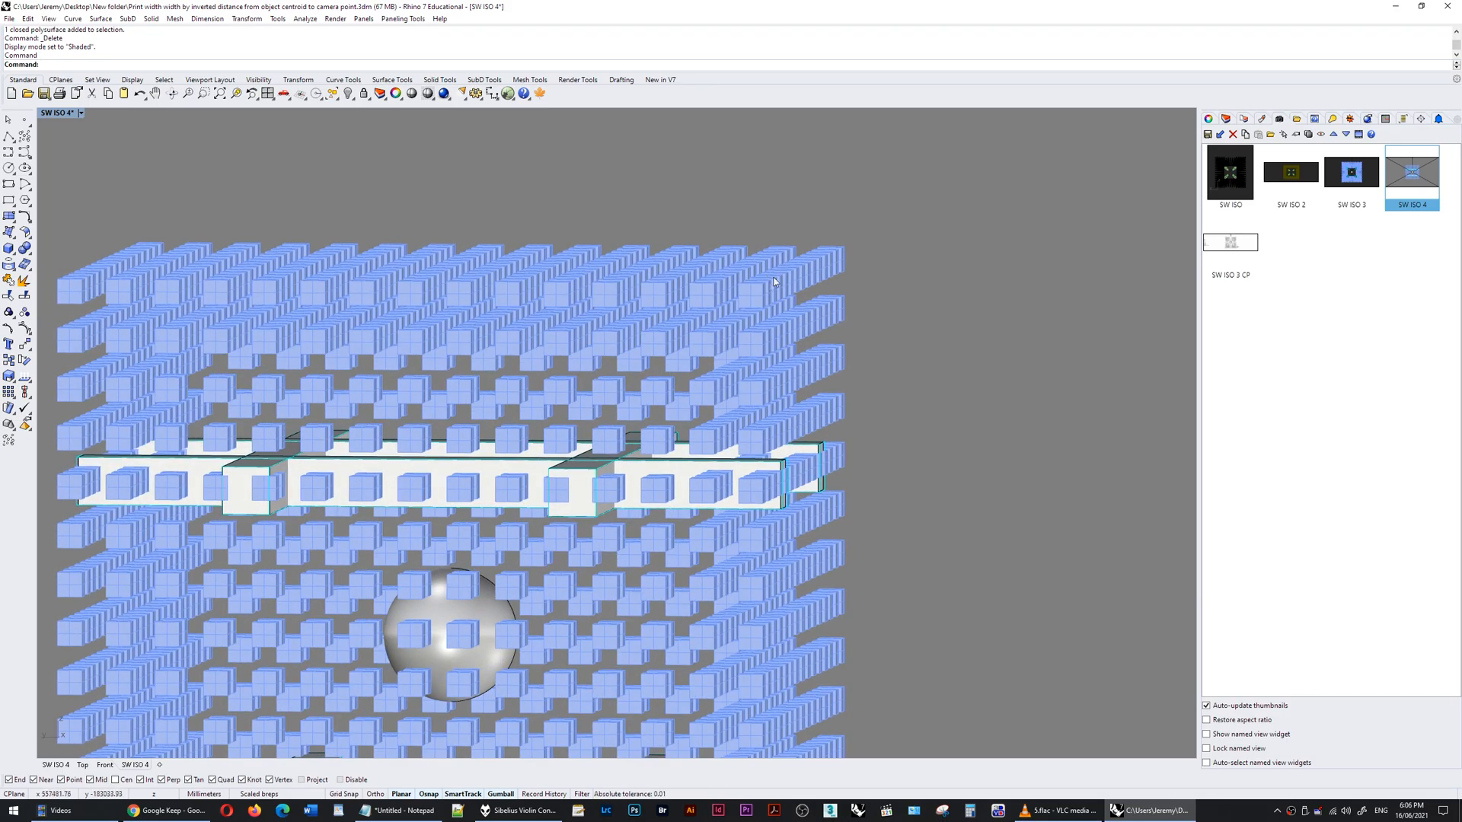
click(751, 295)
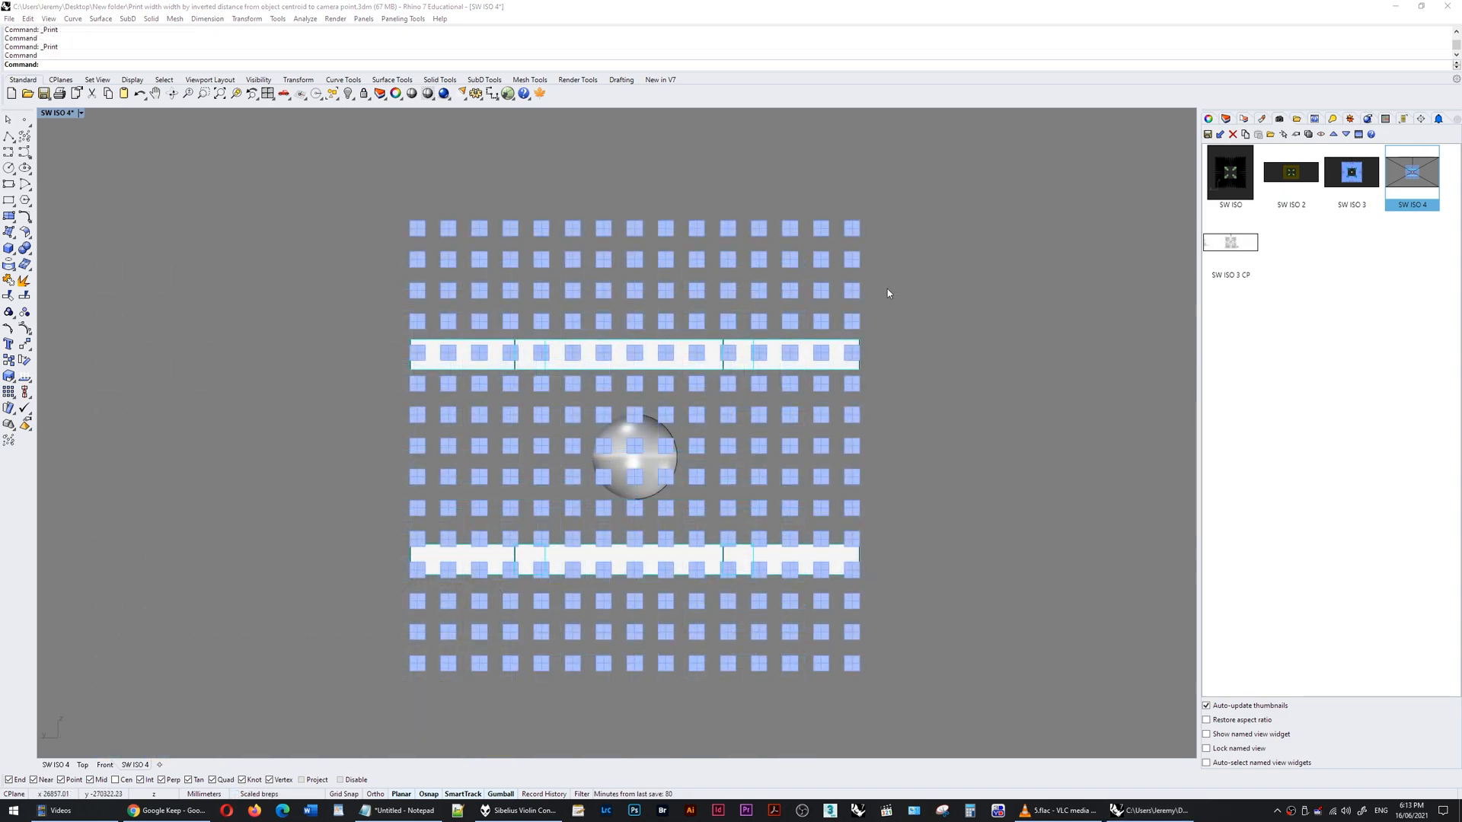
mouse_move(794, 458)
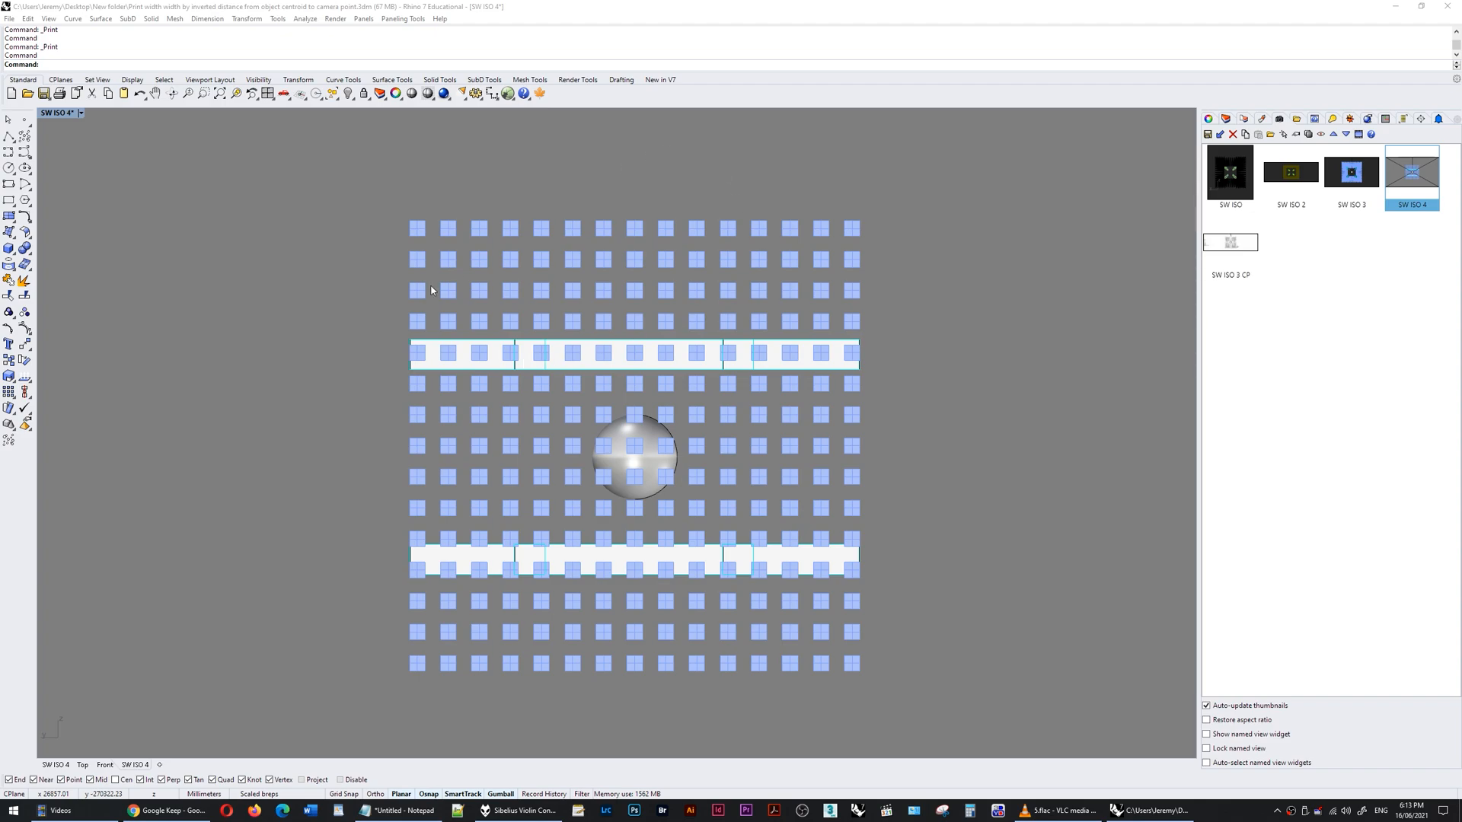
mouse_move(433, 314)
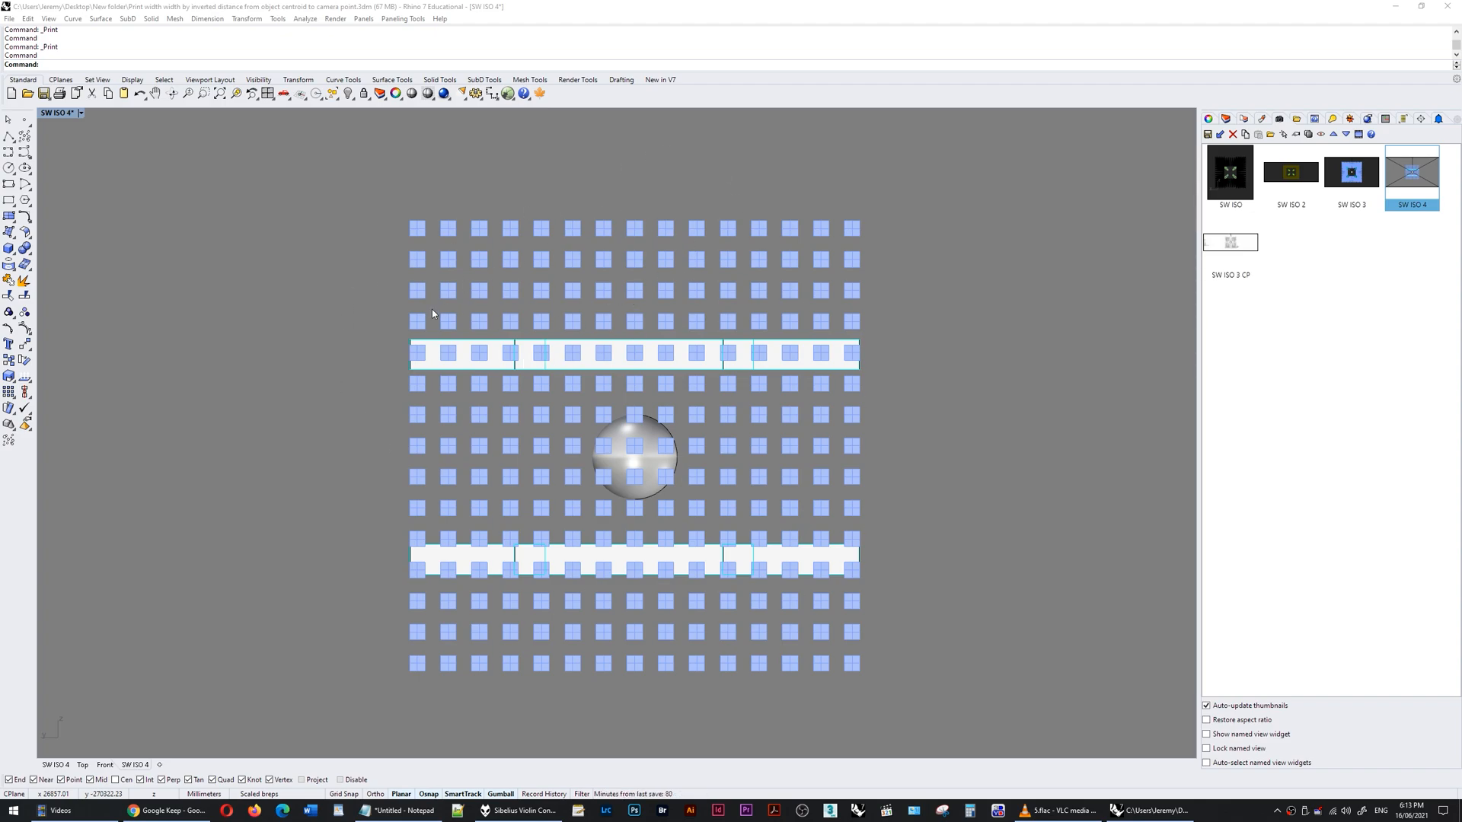
mouse_move(698, 275)
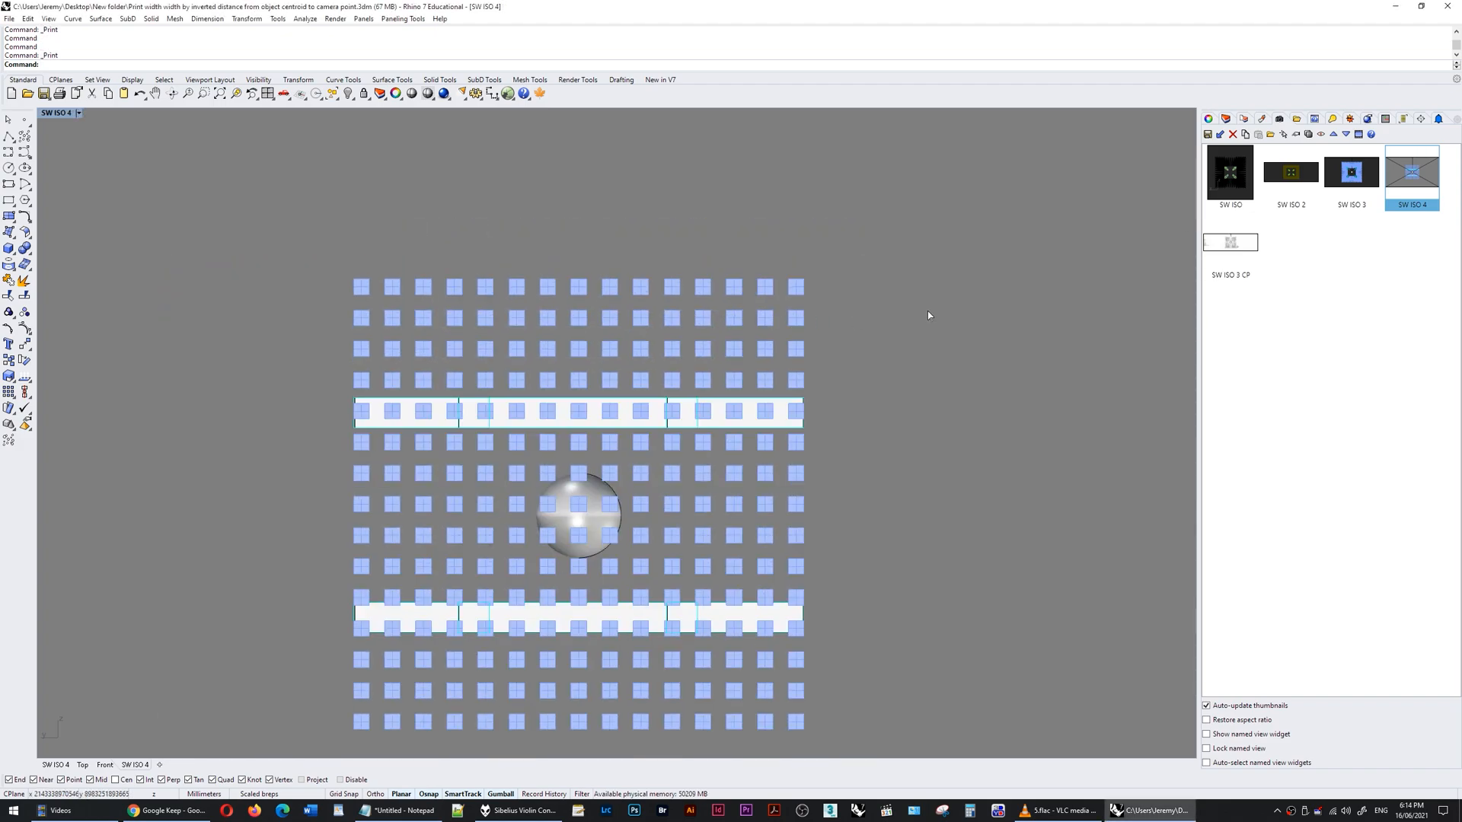
- Start printing the head-on parallel SW ISO 4 view from the File menu
click(72, 18)
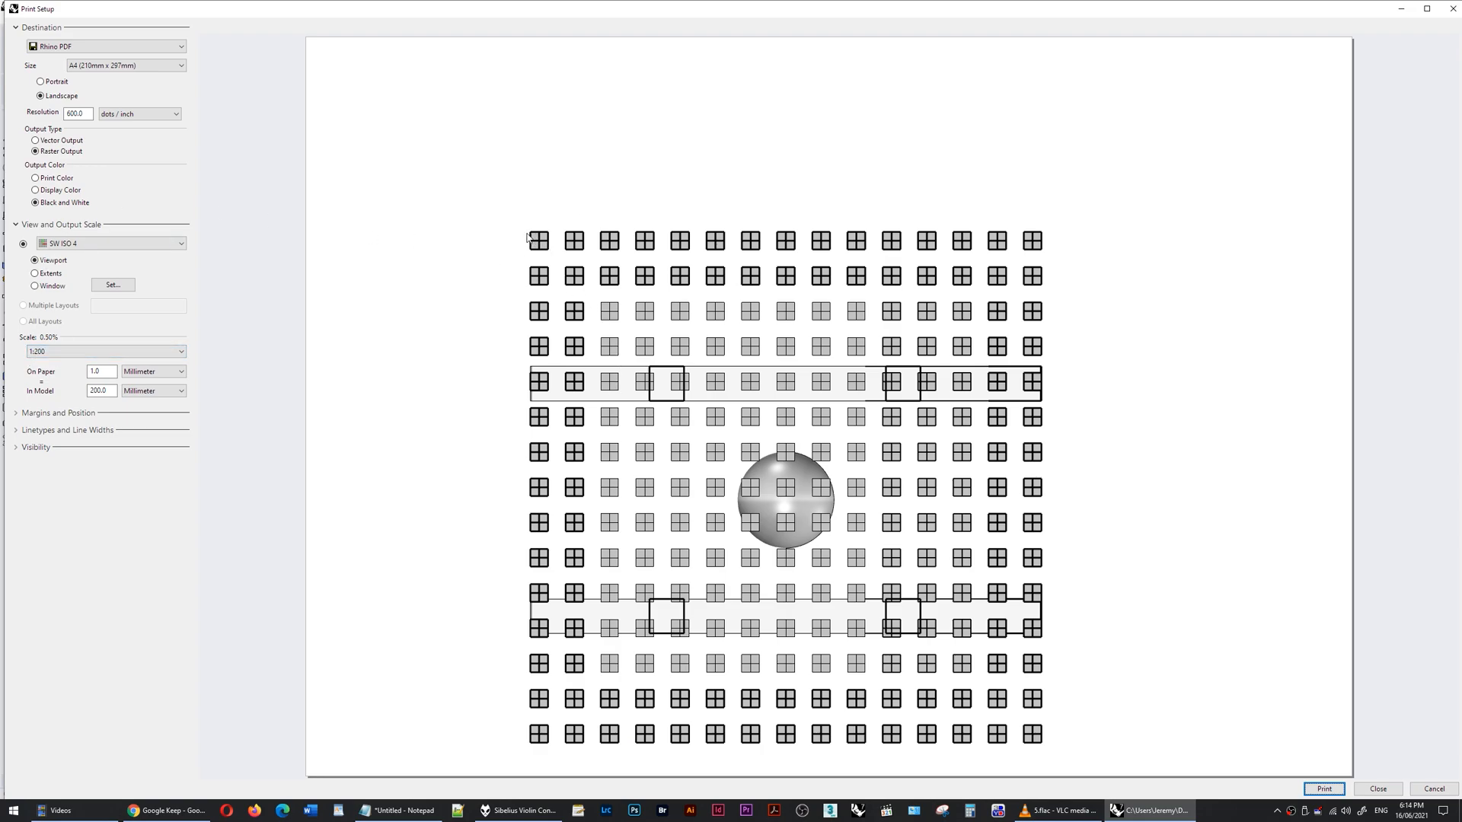
mouse_move(536, 238)
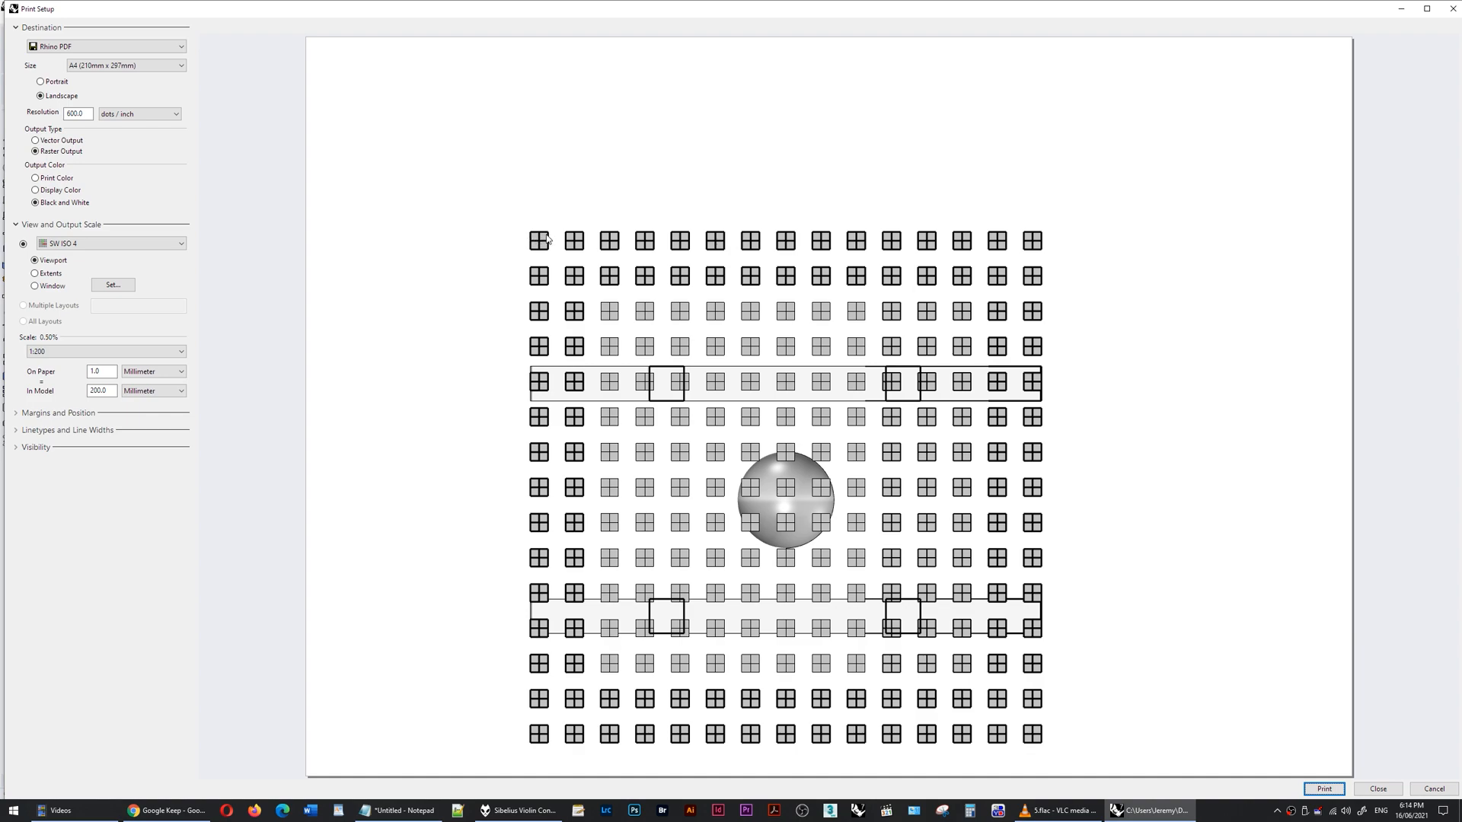
mouse_move(531, 241)
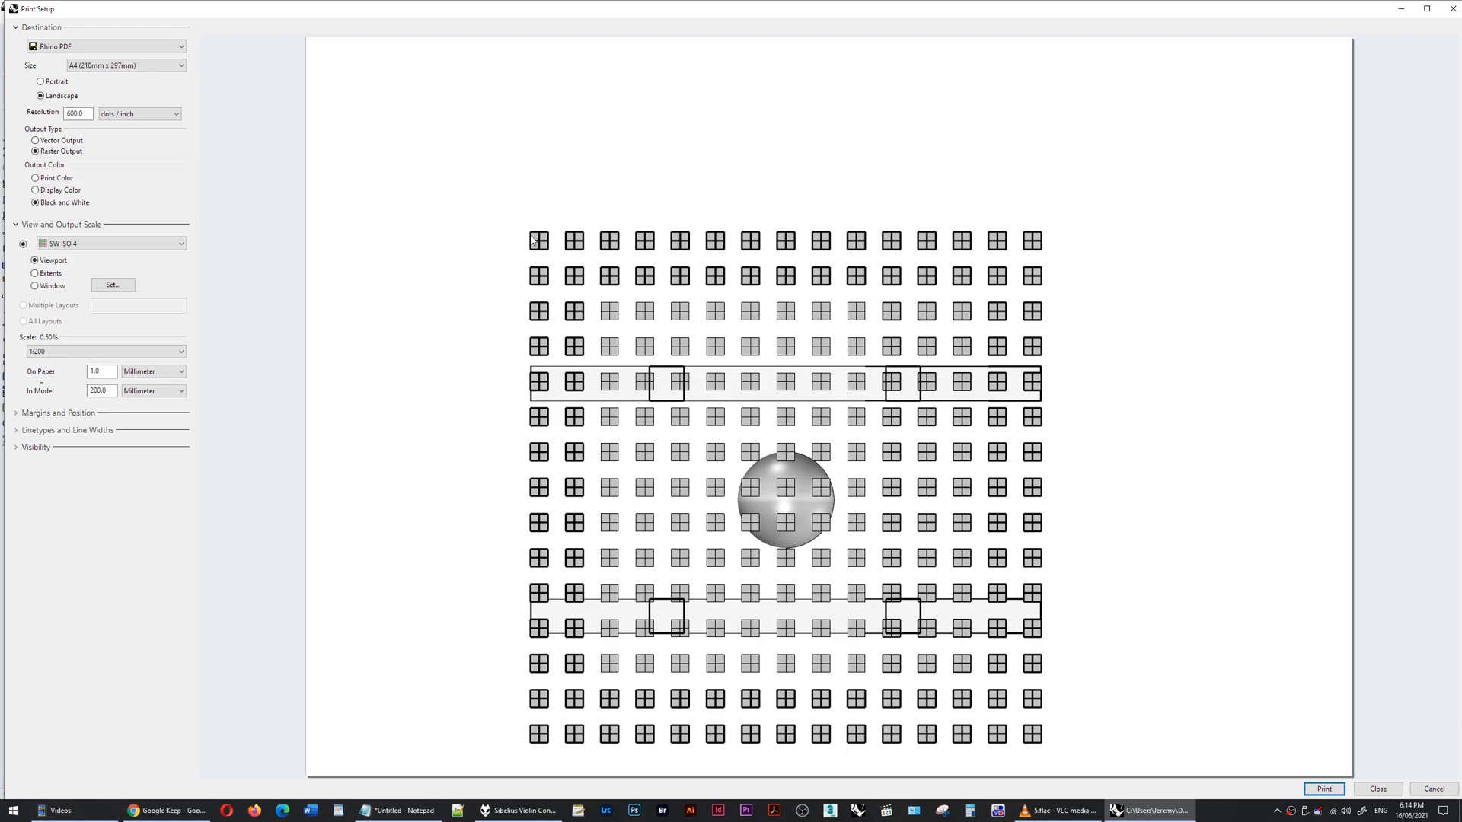
mouse_move(543, 261)
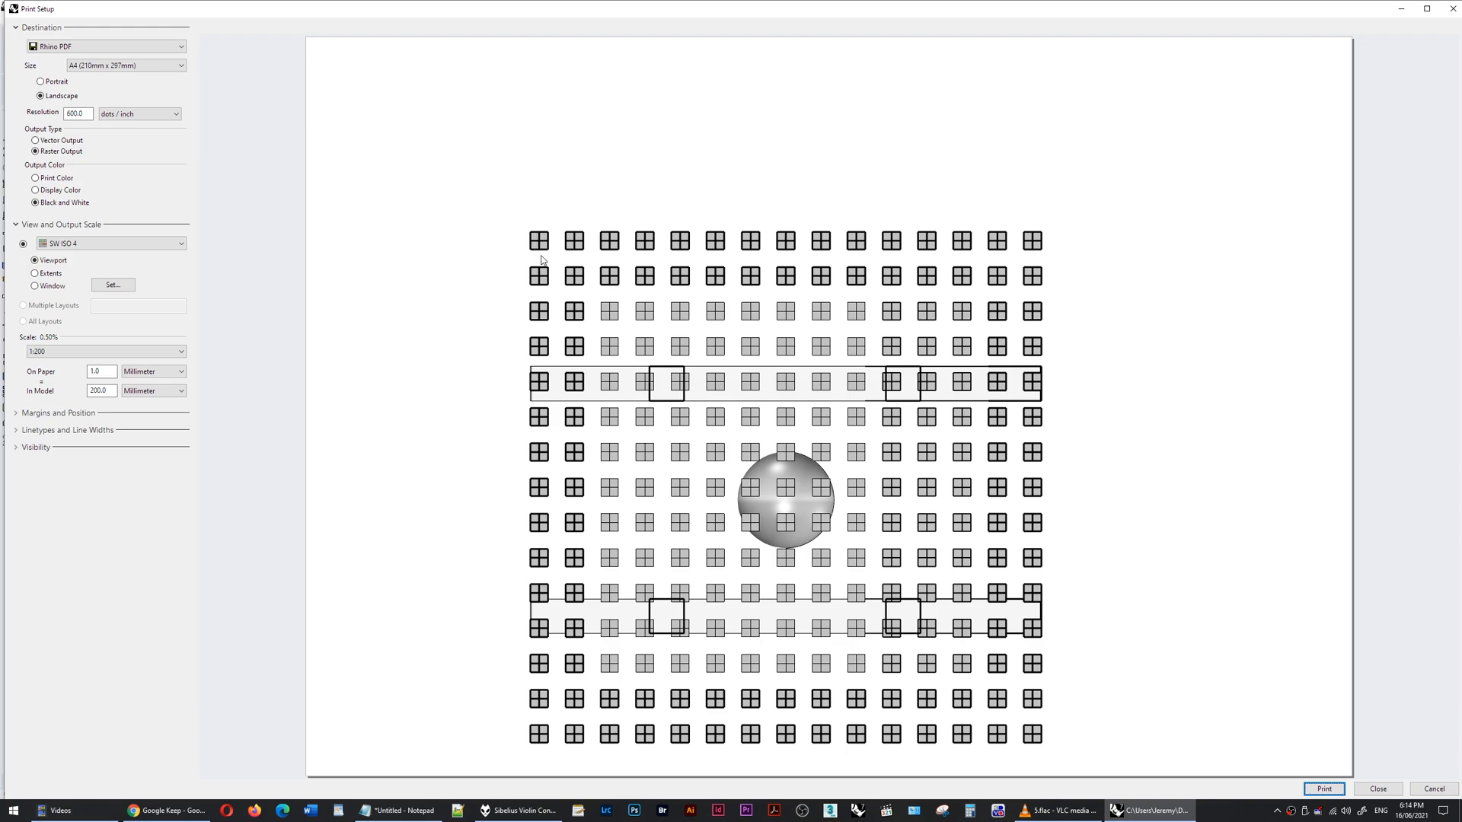
- Preview the oblique SW ISO 4 view as a black-and-white A4 landscape PDF at 1:200
click(1377, 788)
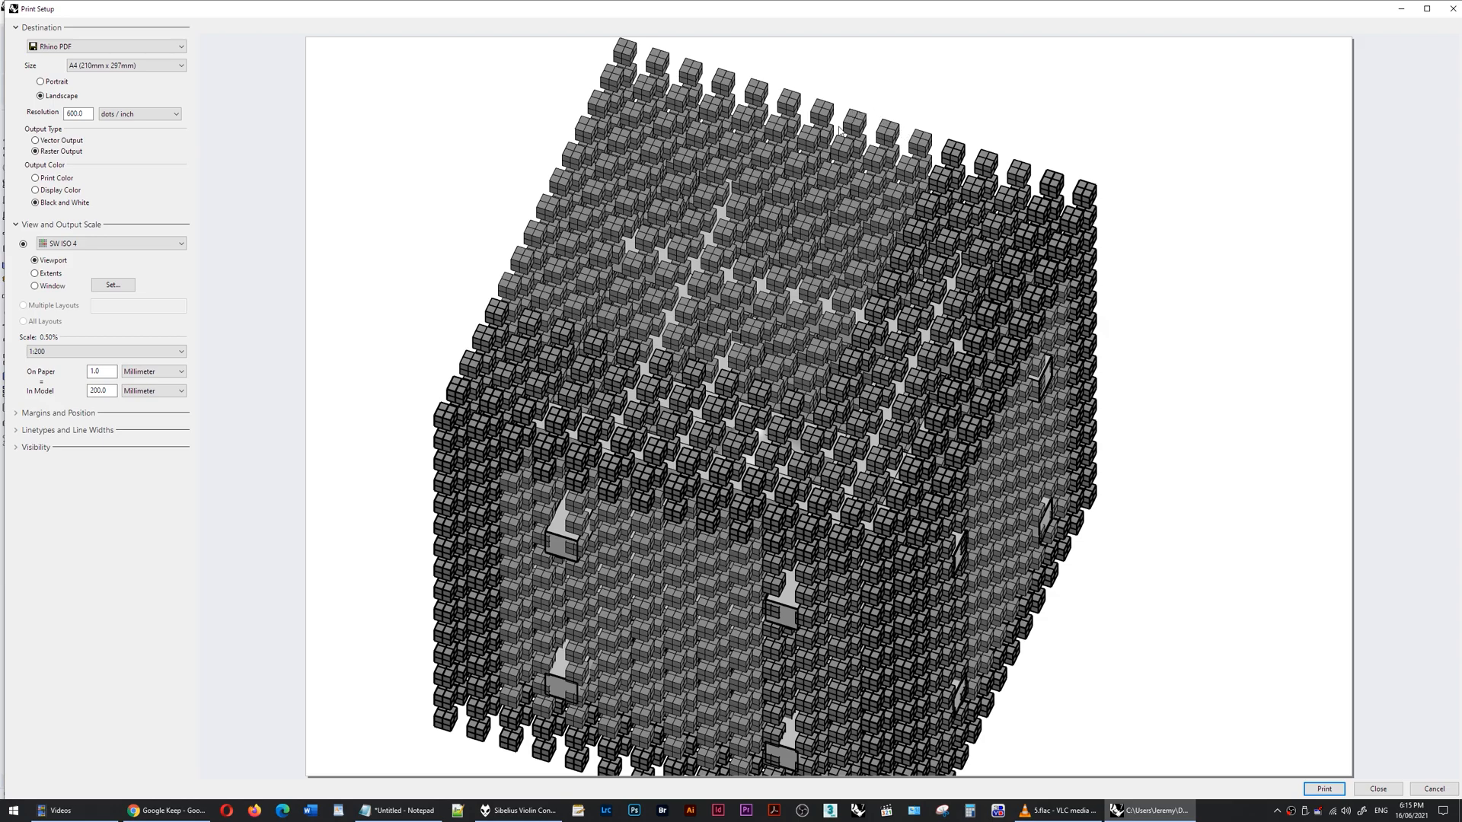
mouse_move(504, 150)
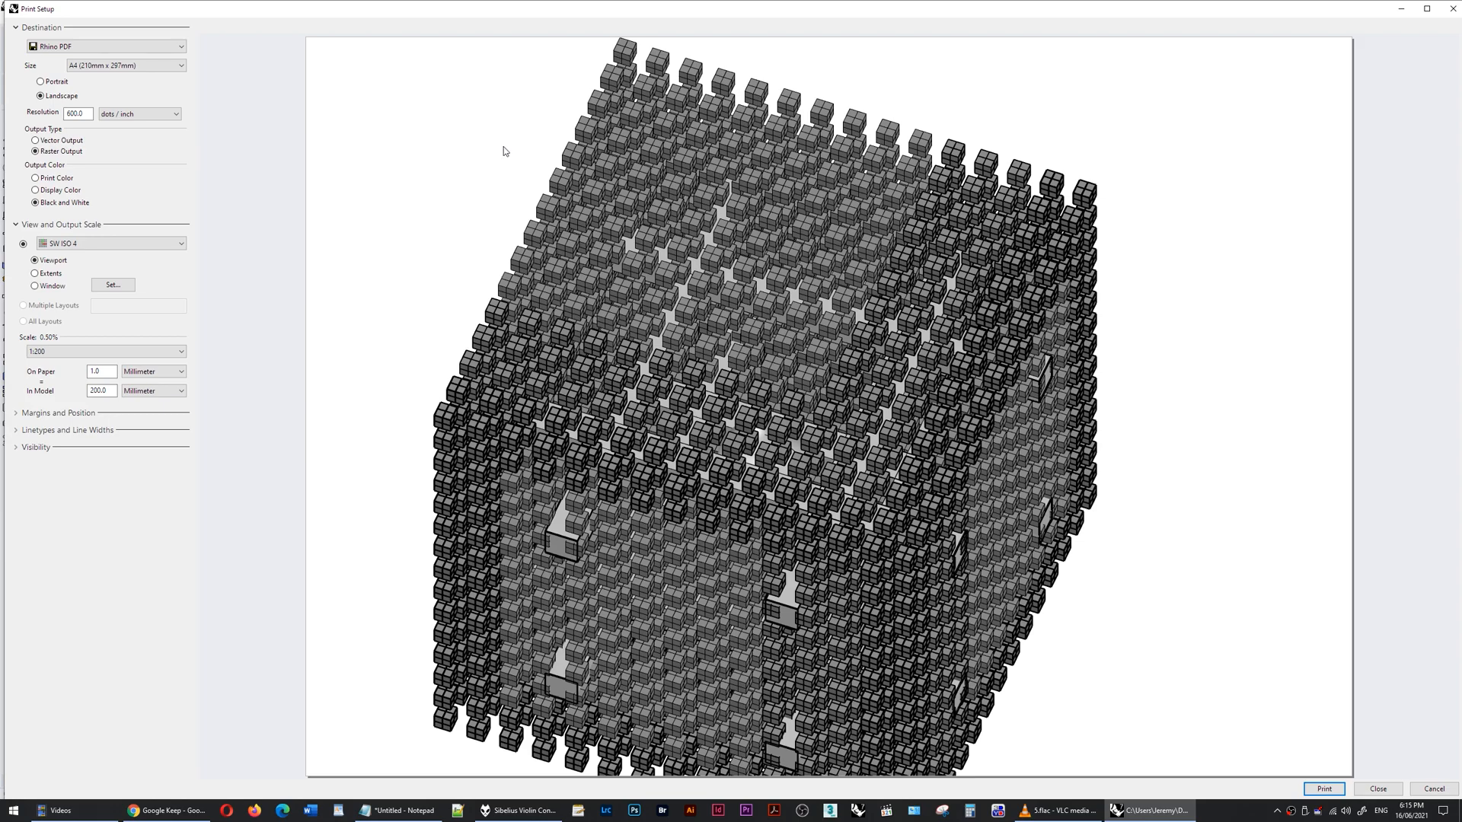
mouse_move(514, 153)
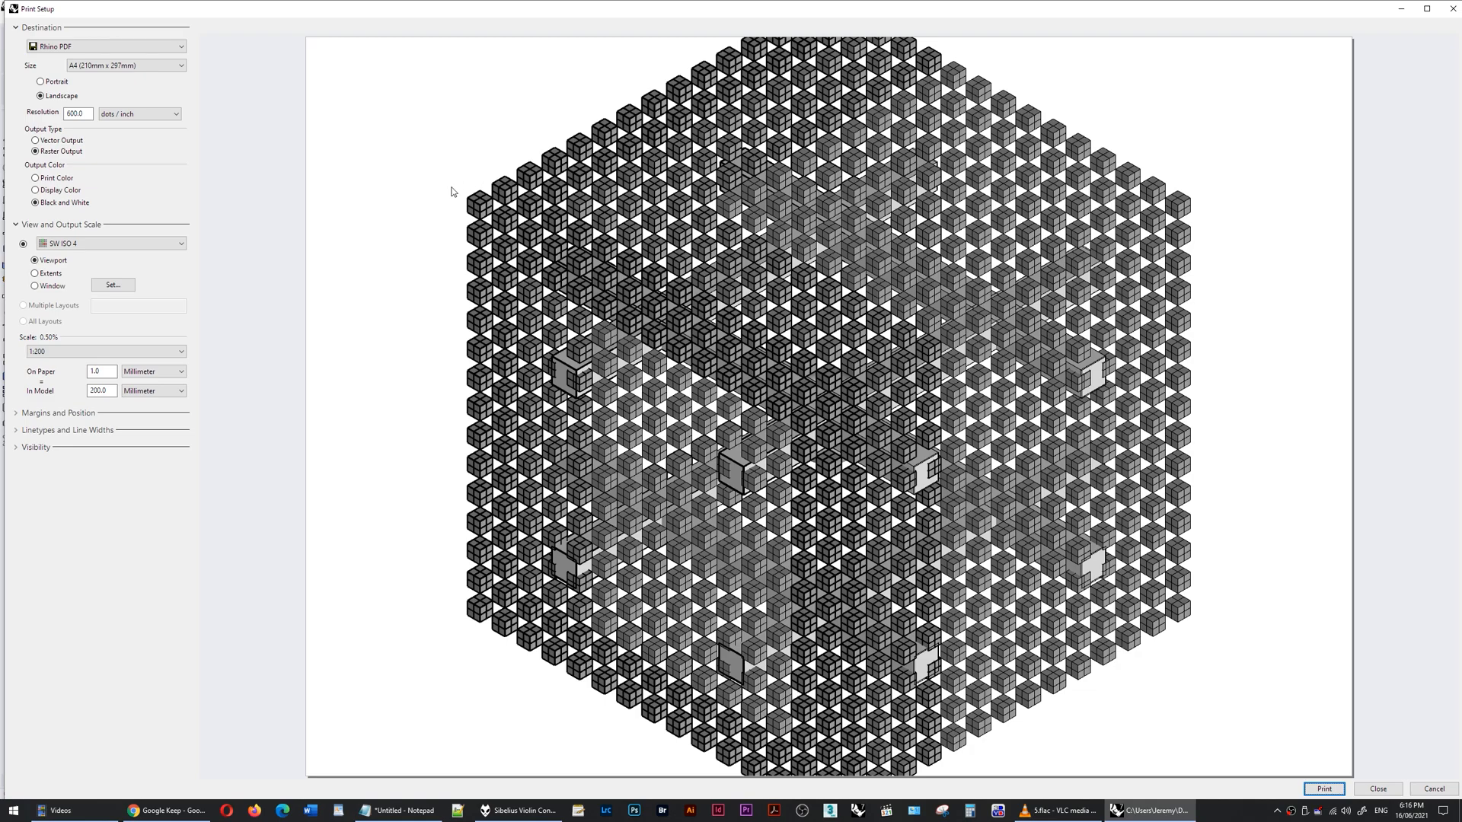
mouse_move(1184, 324)
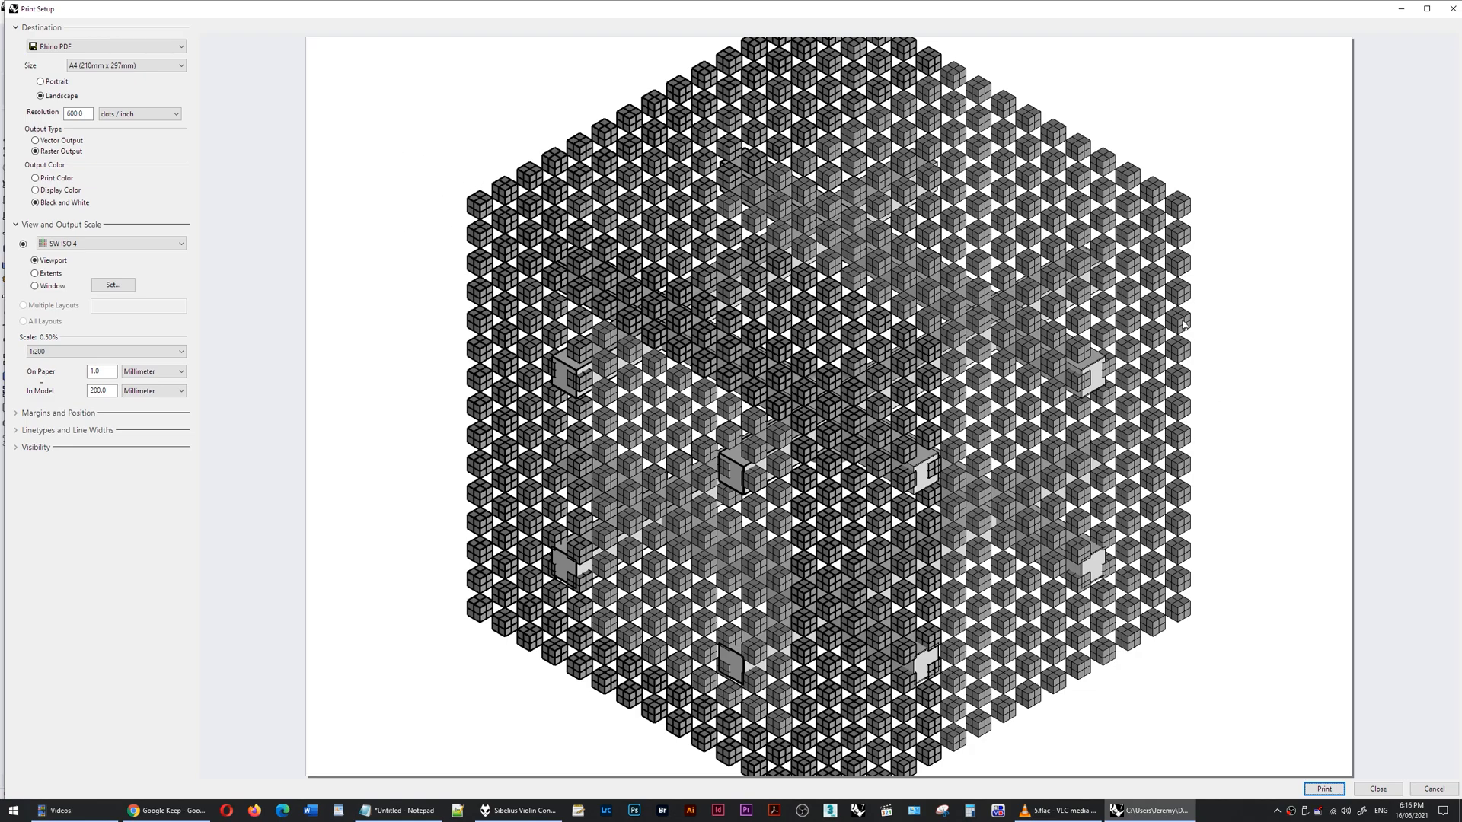
mouse_move(391, 210)
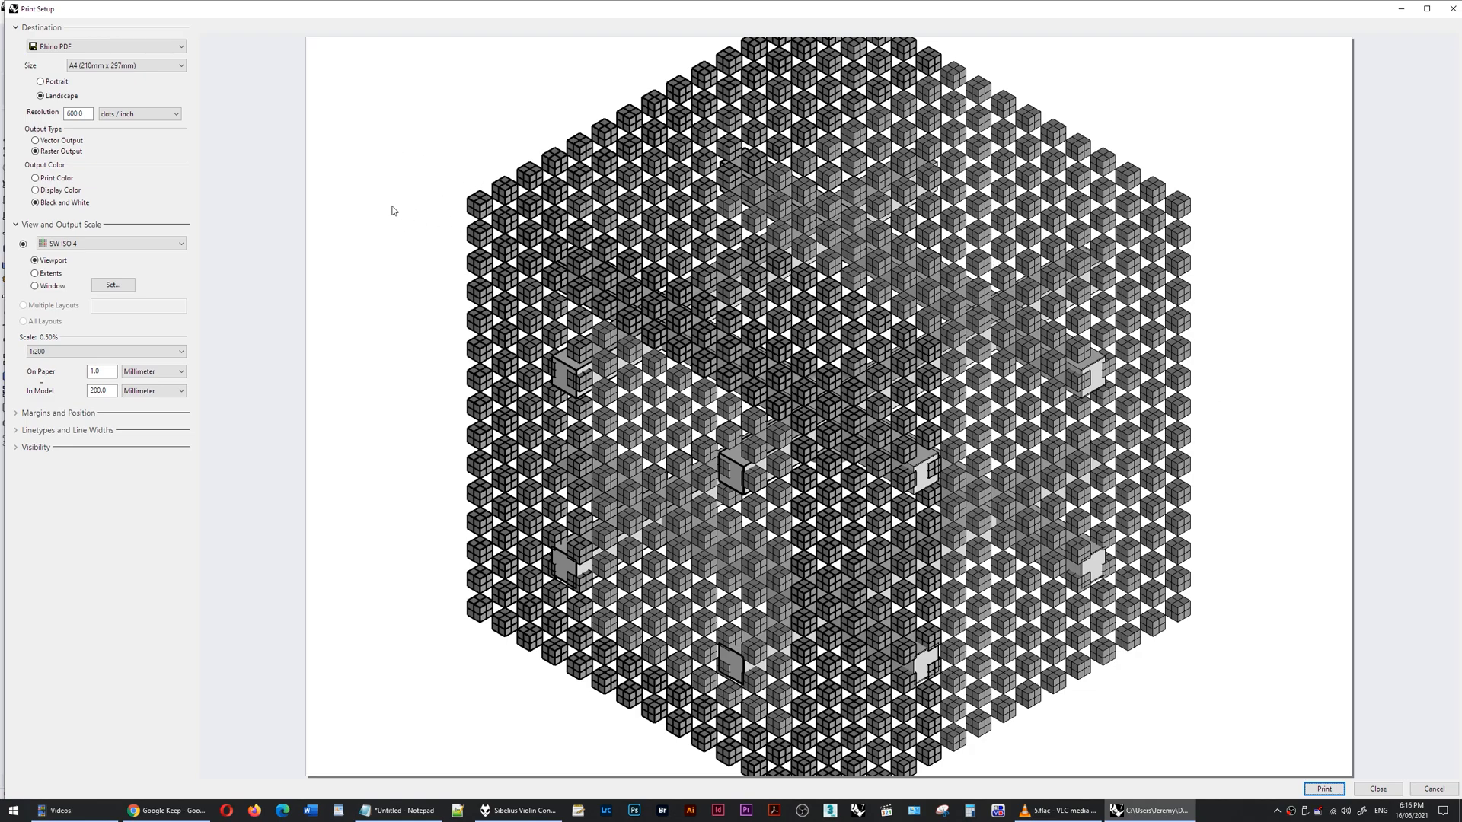
mouse_move(472, 174)
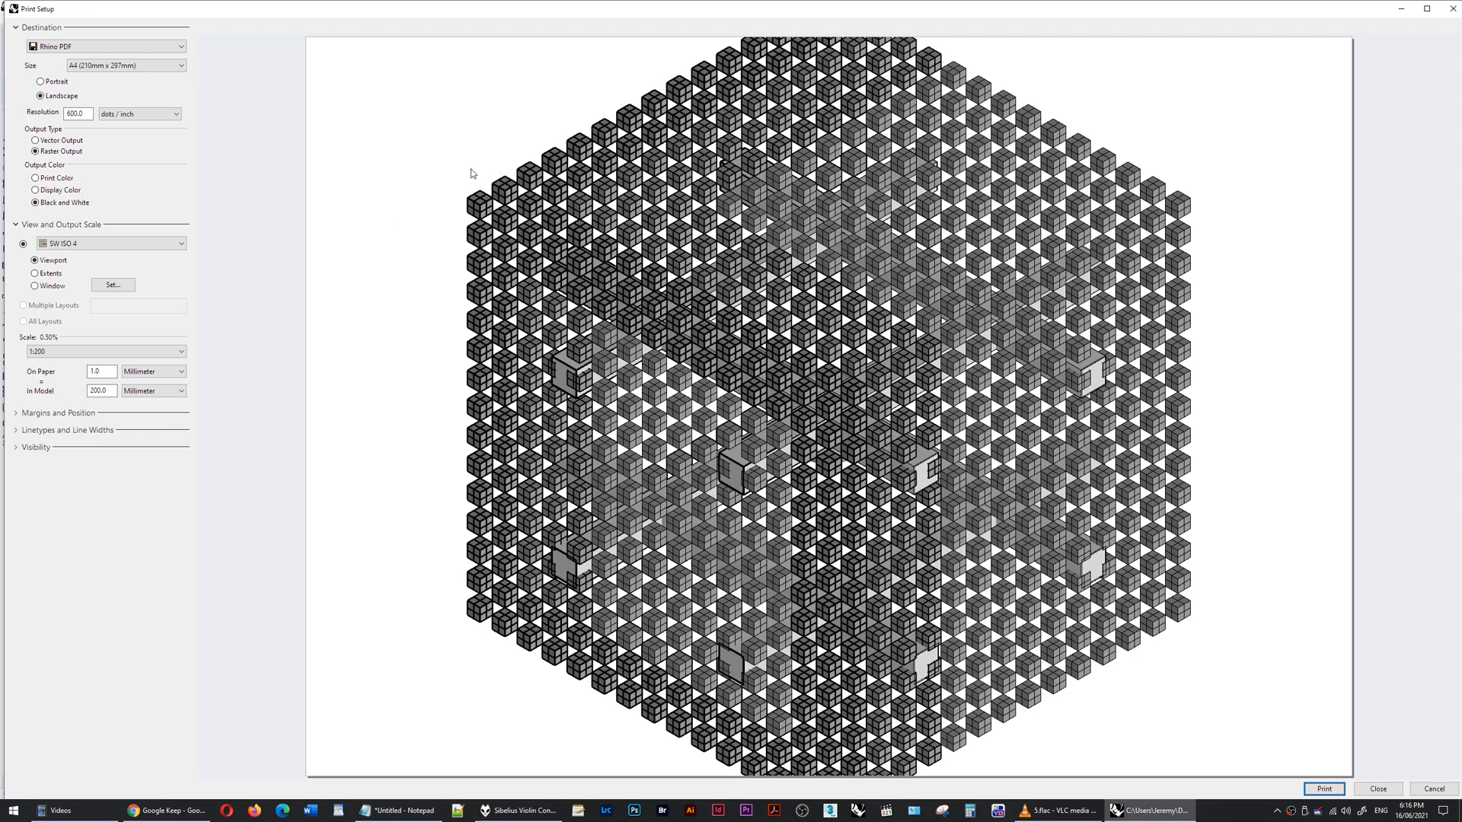
mouse_move(418, 199)
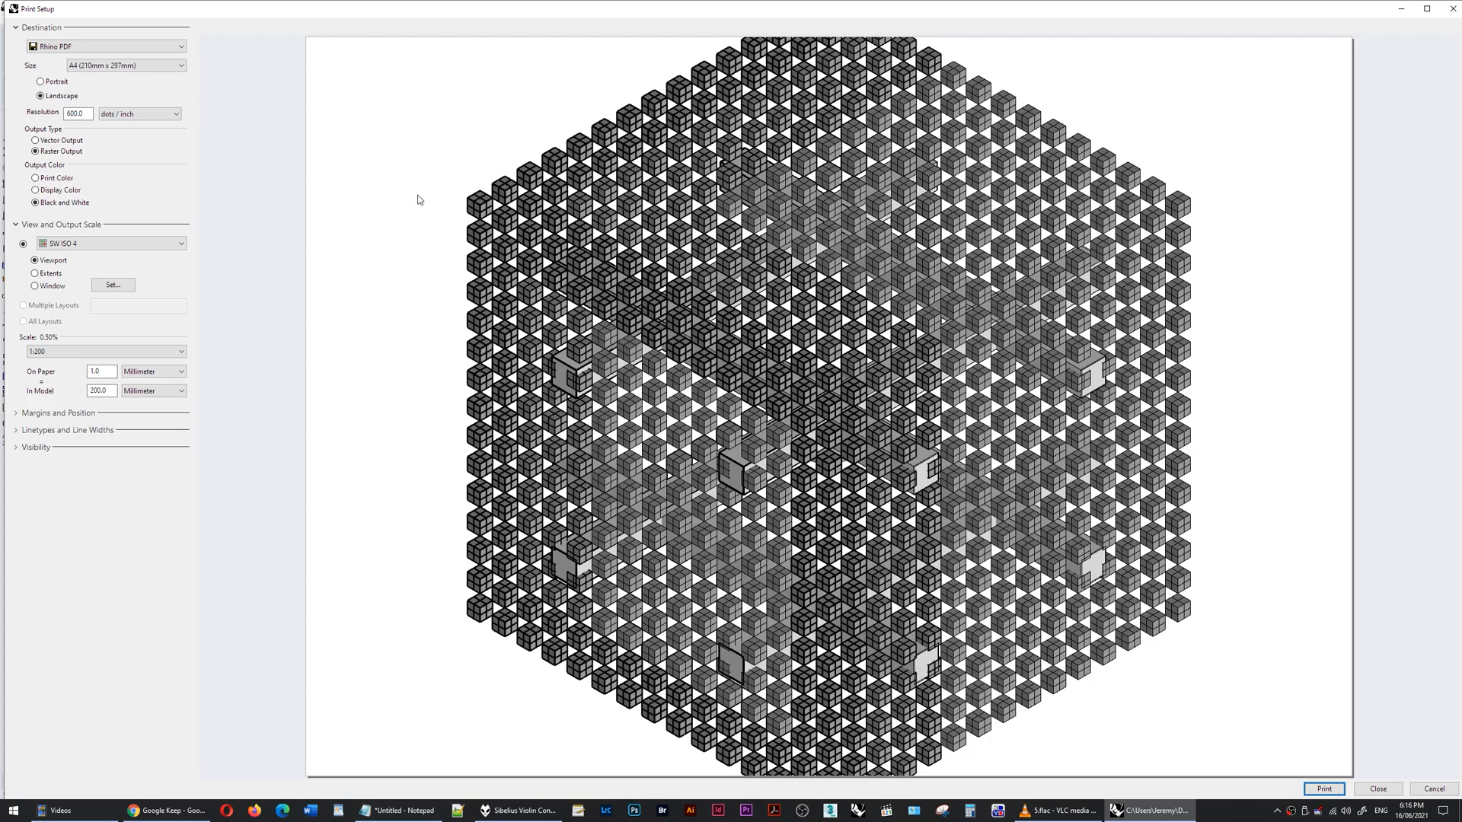
- Close Print Setup after reviewing the isometric 1:200 preview
click(1376, 788)
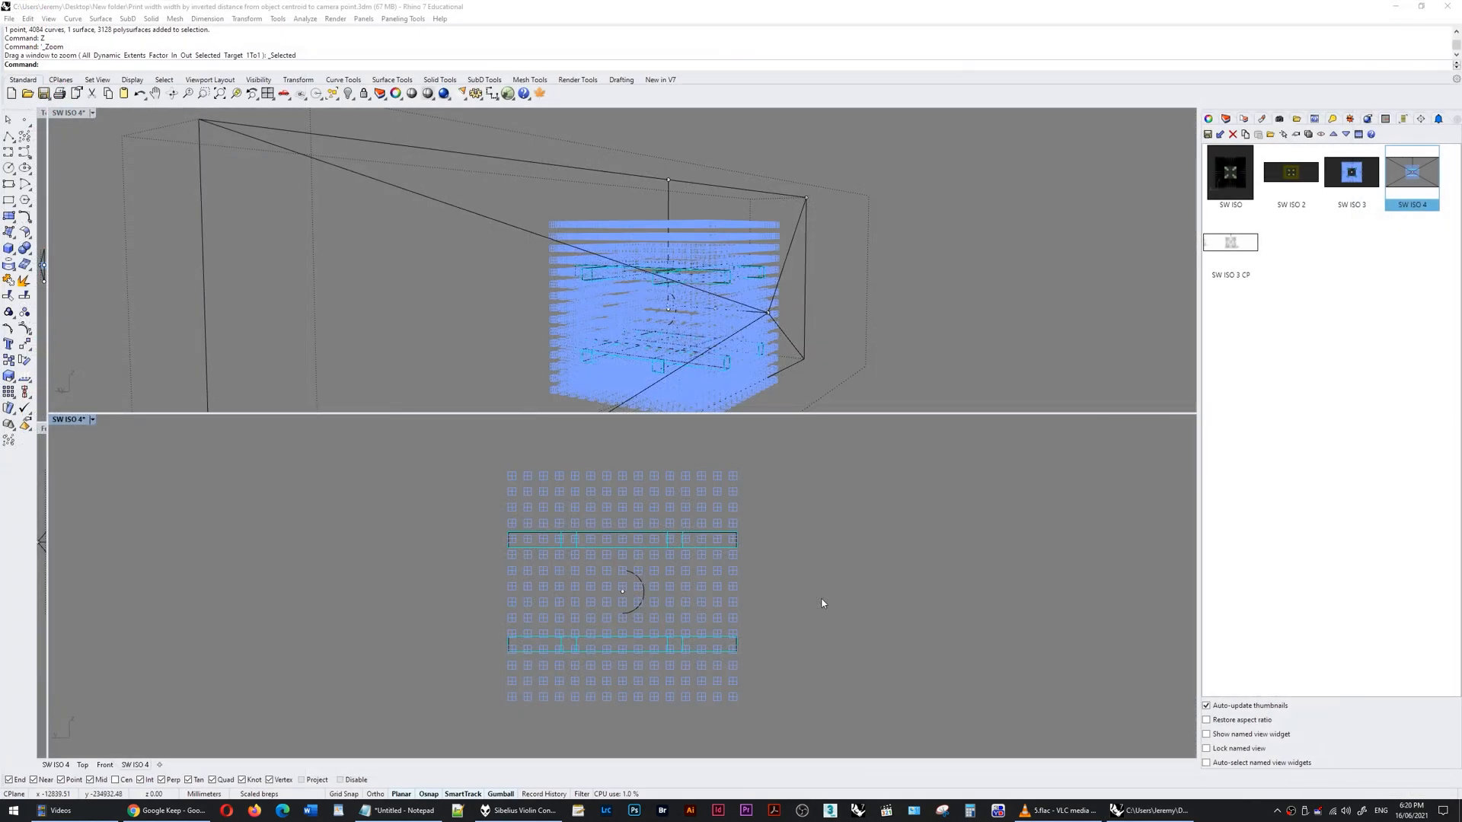
mouse_move(802, 565)
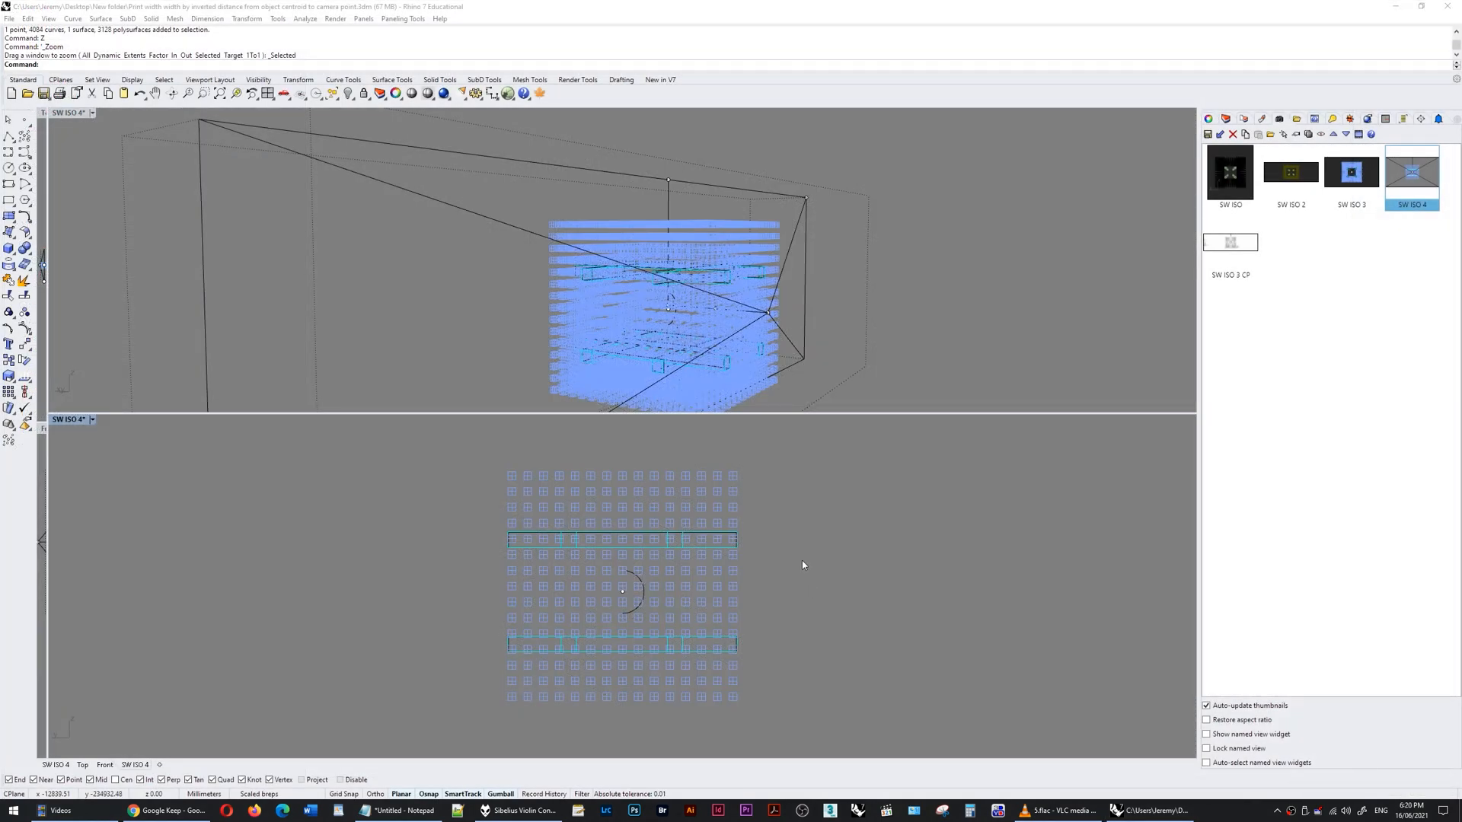